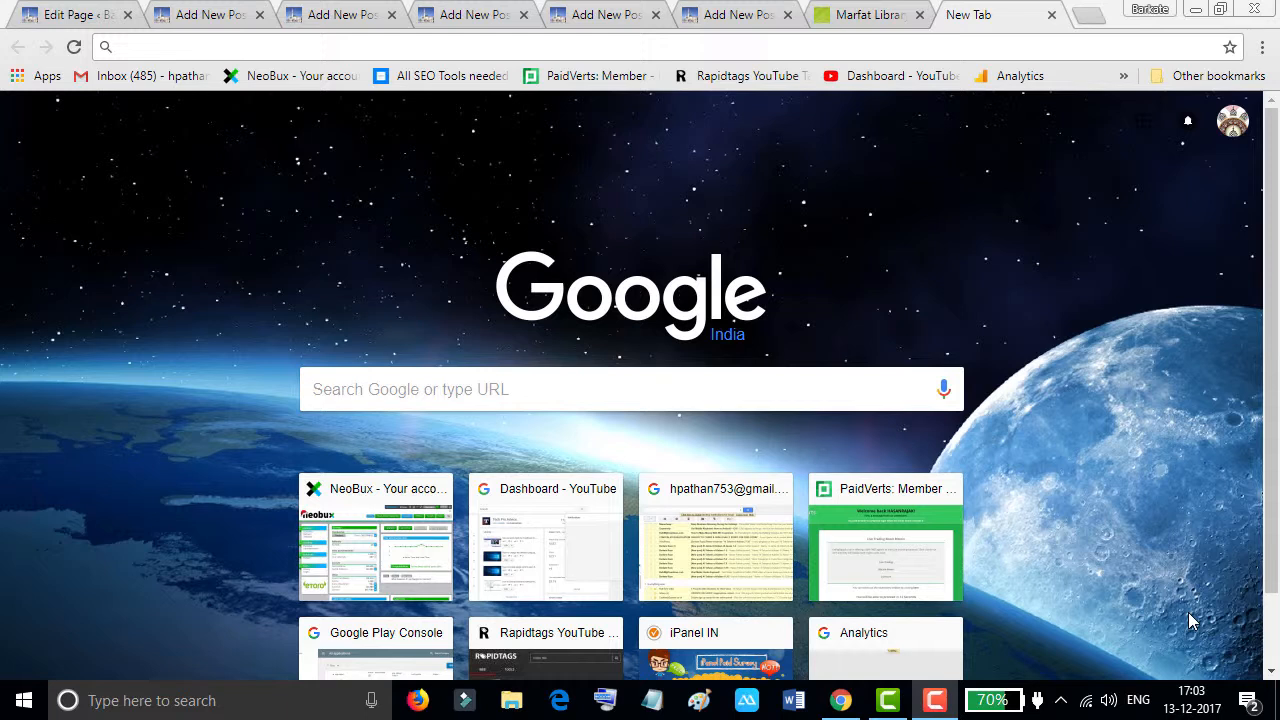
mouse_move(1172, 596)
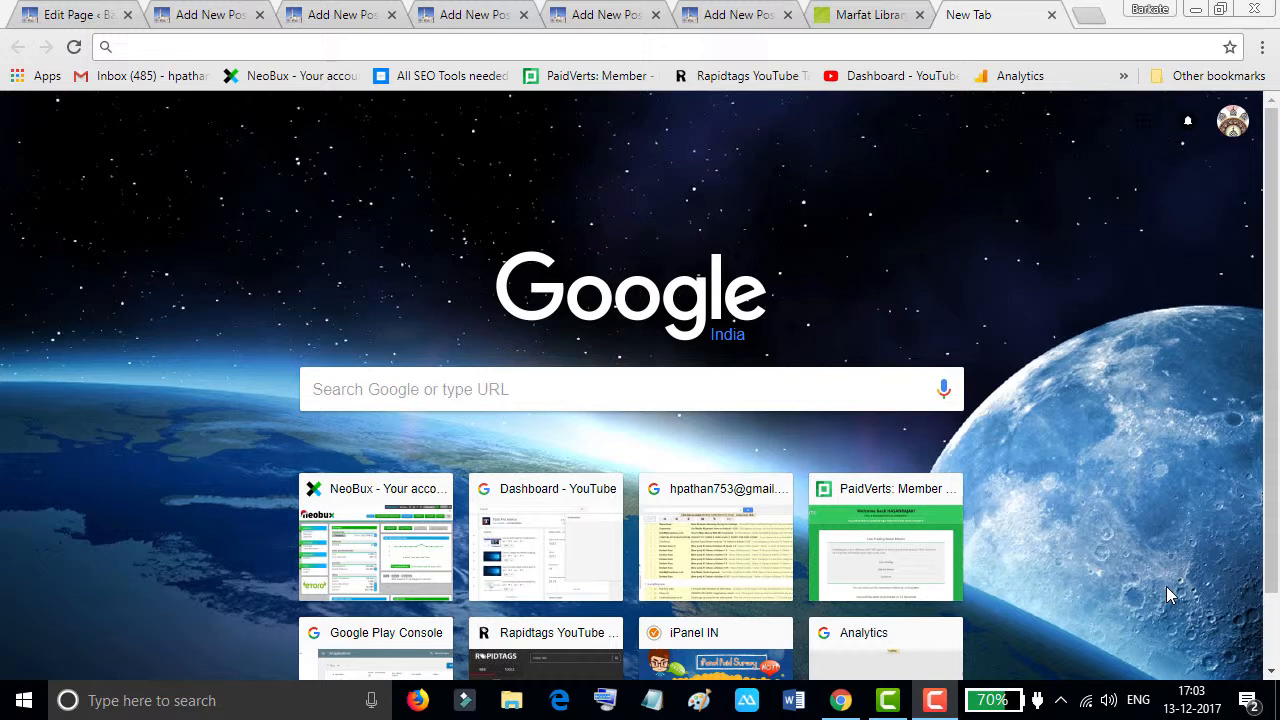
mouse_move(424, 250)
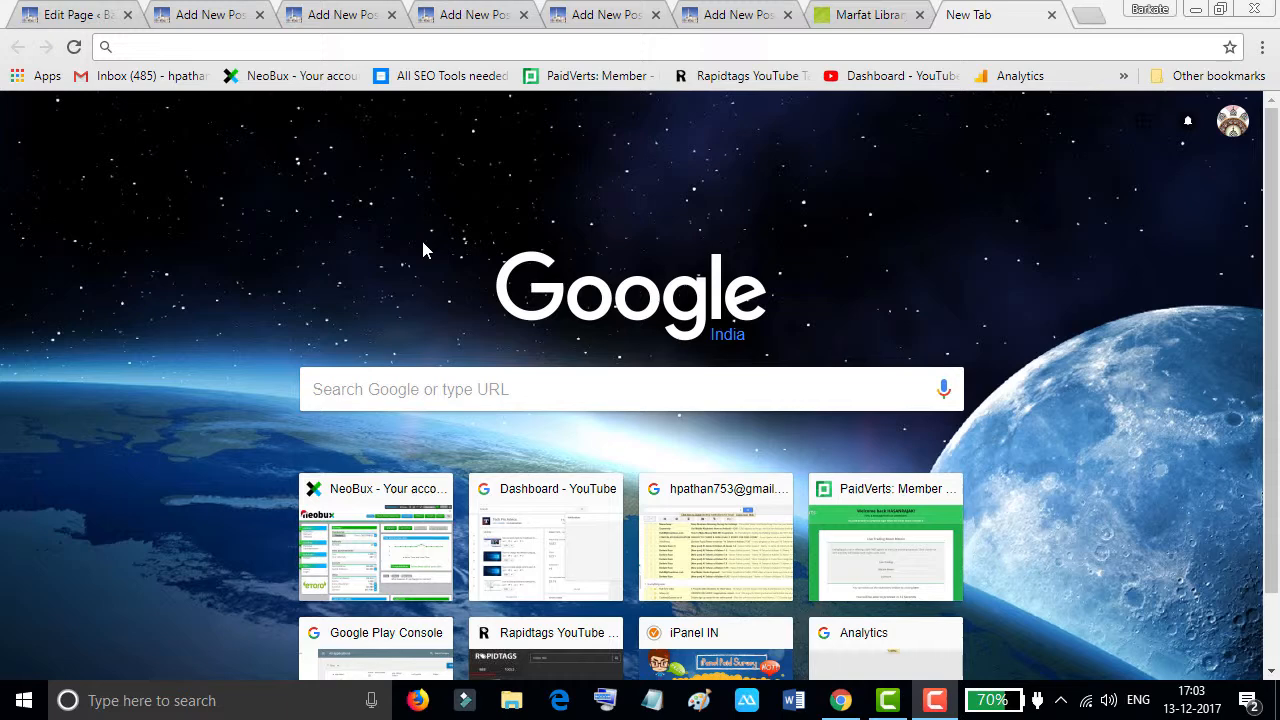
Step: Navigate to qrcode-monkey.com via the 'qr' address-bar suggestion
click(128, 46)
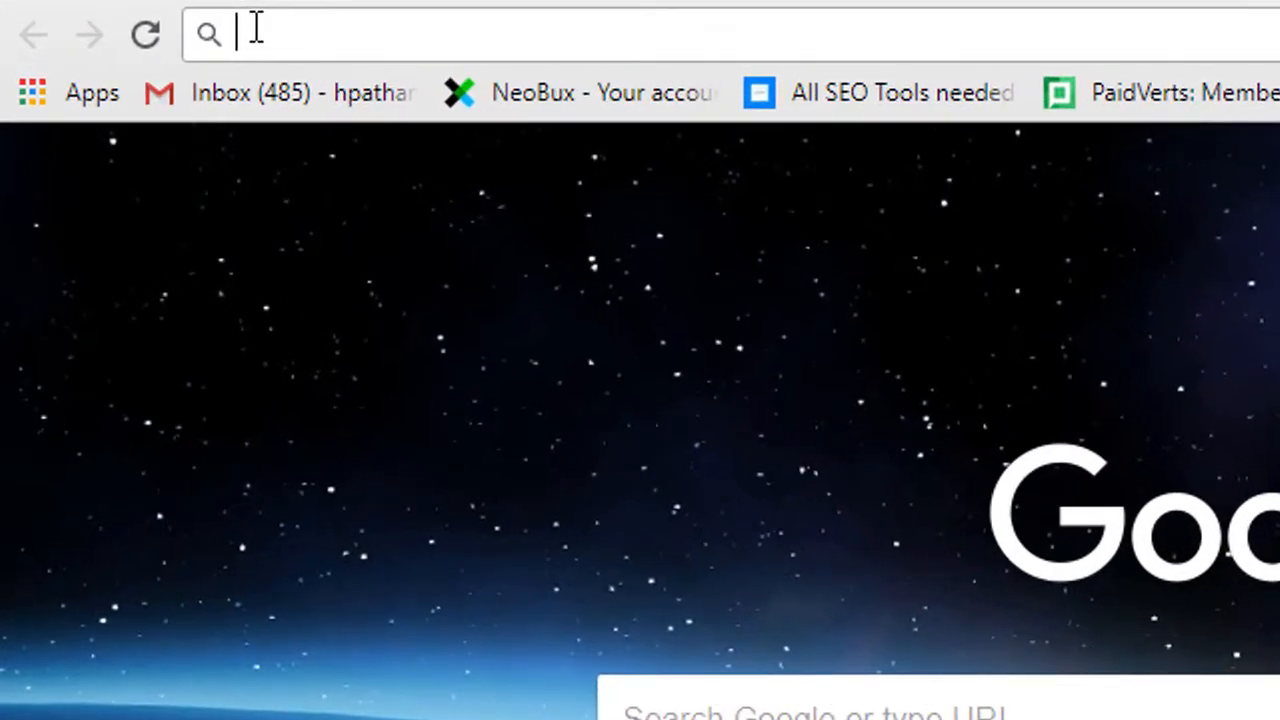
text(qr)
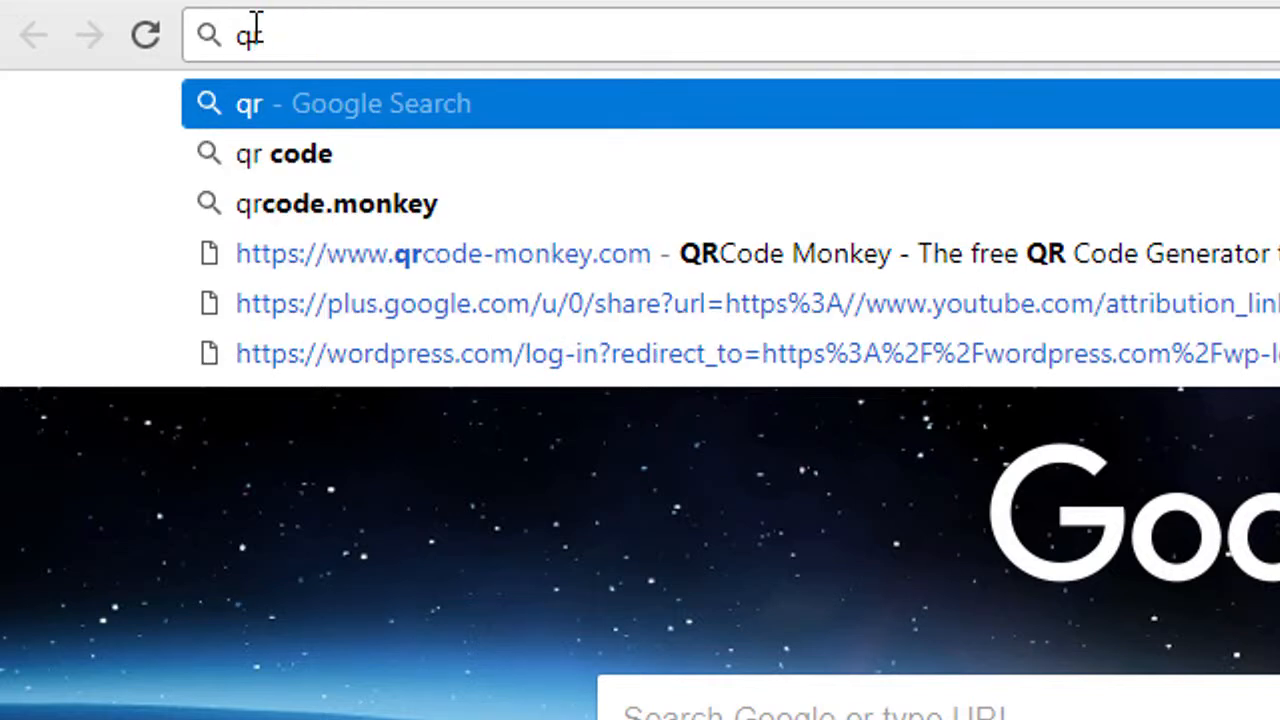
click(444, 252)
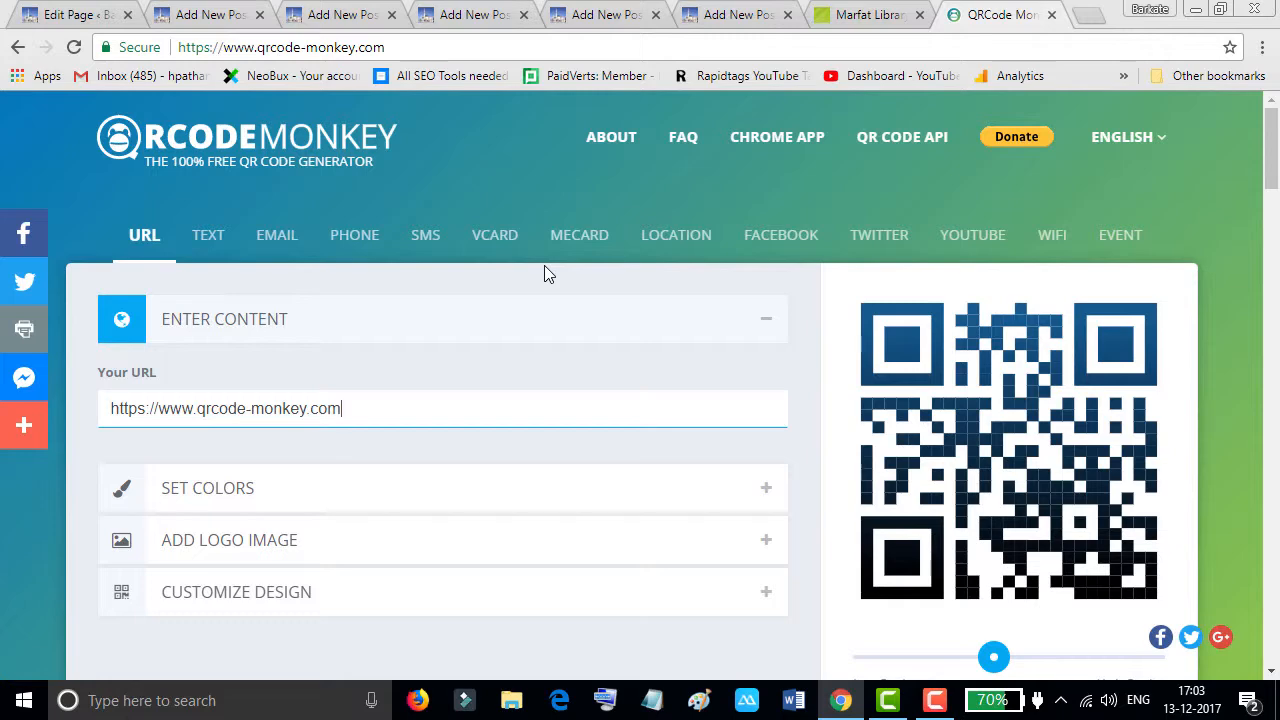
scroll(down, 3)
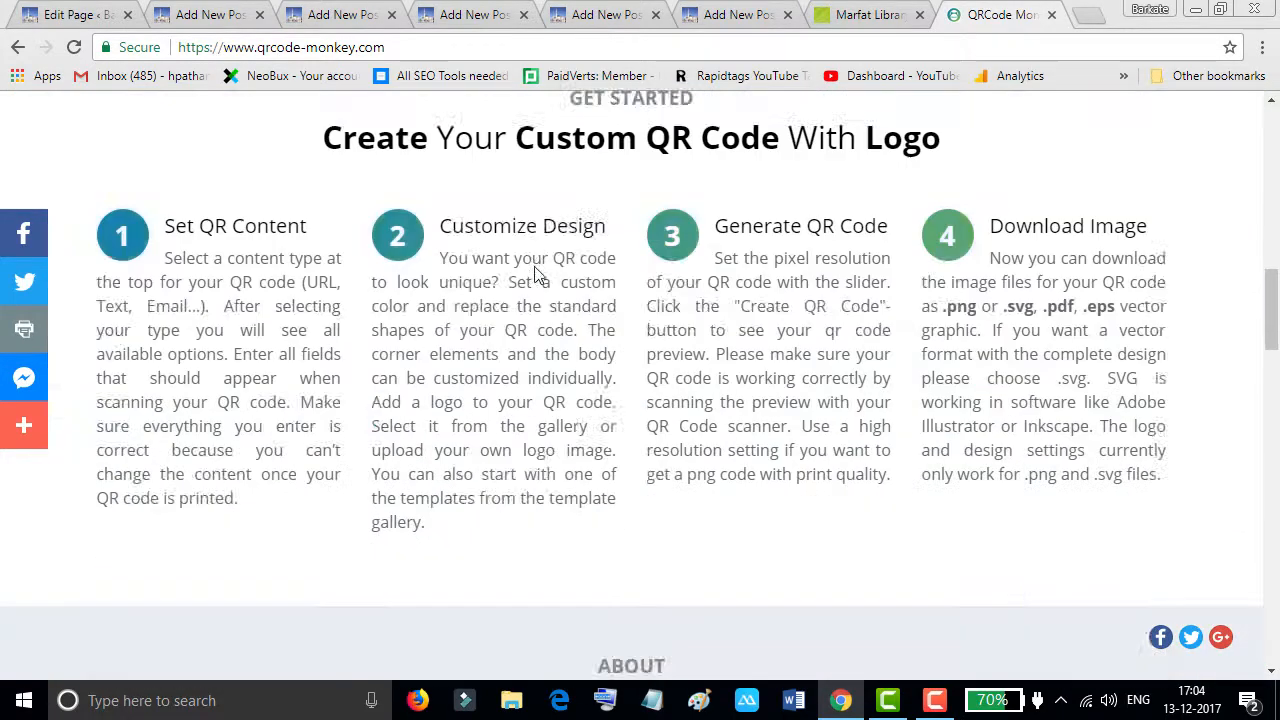
scroll(down, 3)
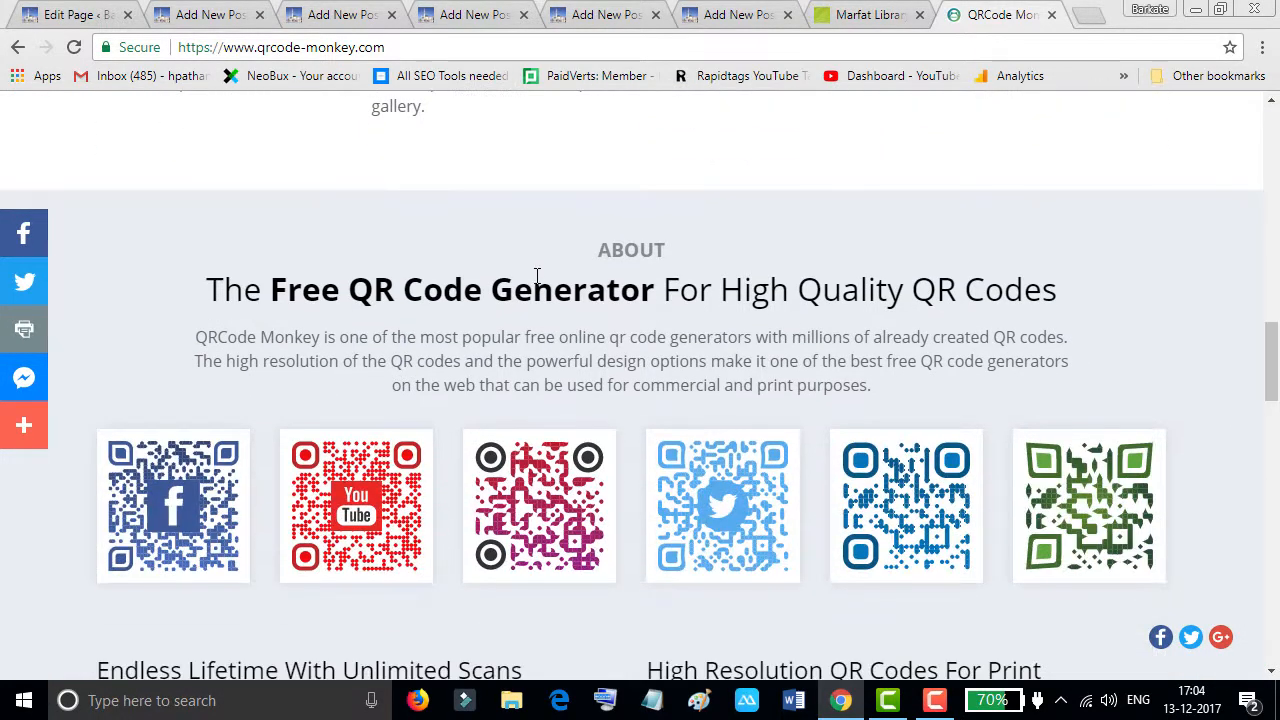
scroll(down, 3)
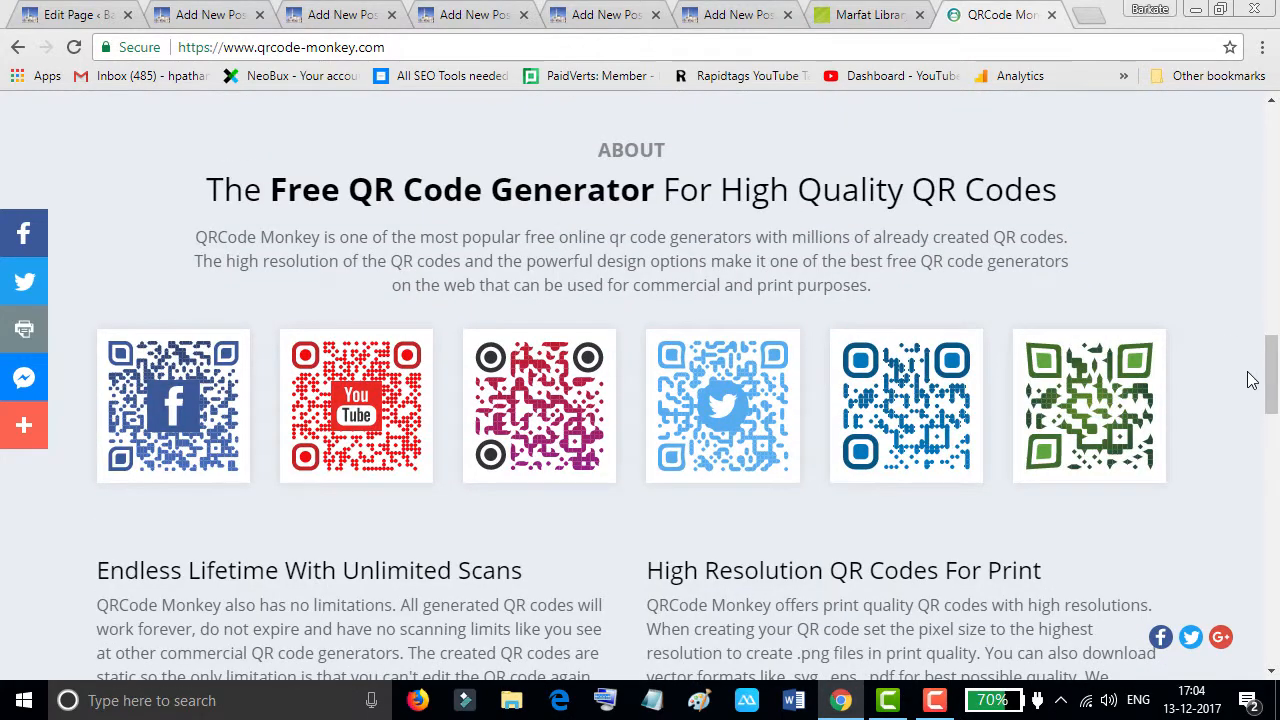
scroll(down, 3)
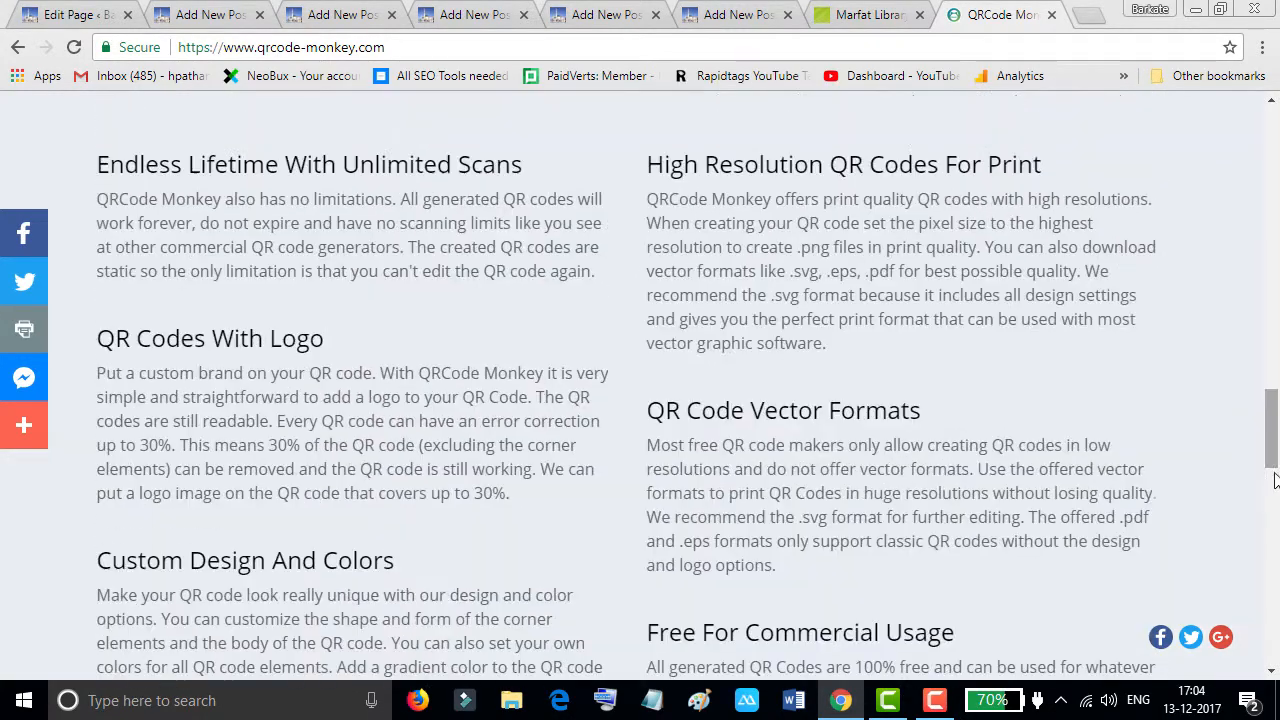
scroll(down, 3)
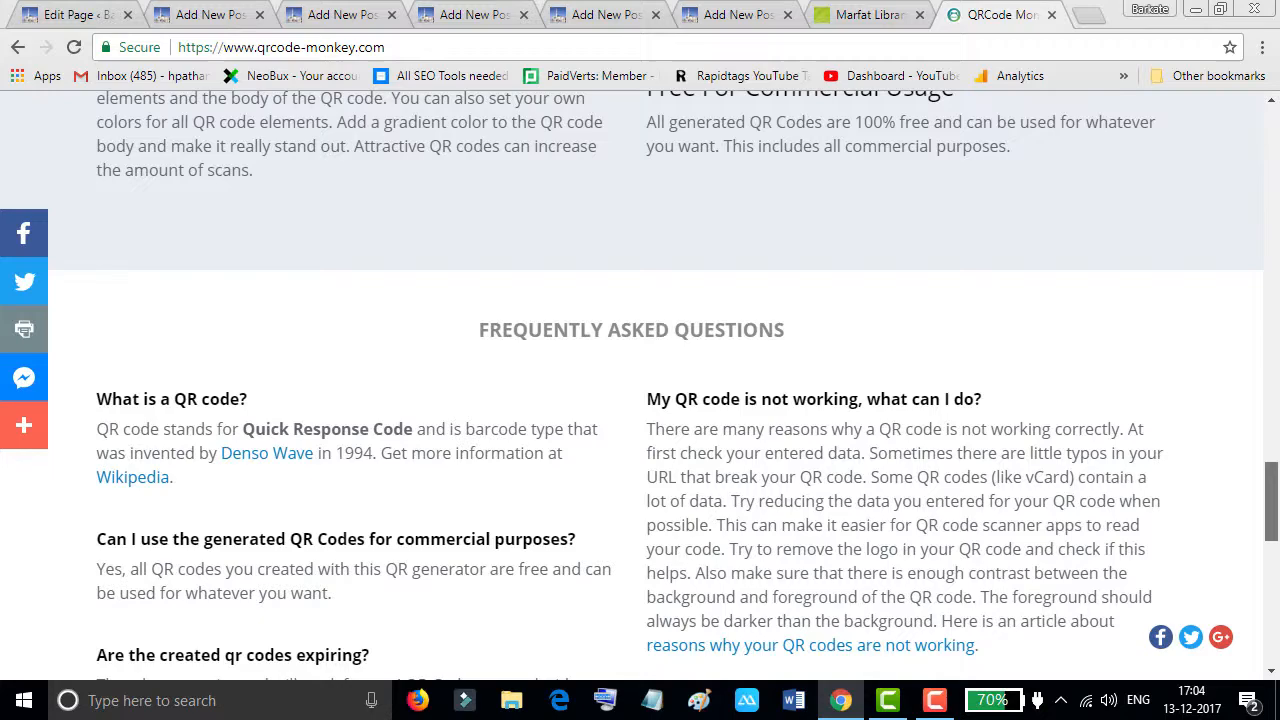
scroll(up, 3)
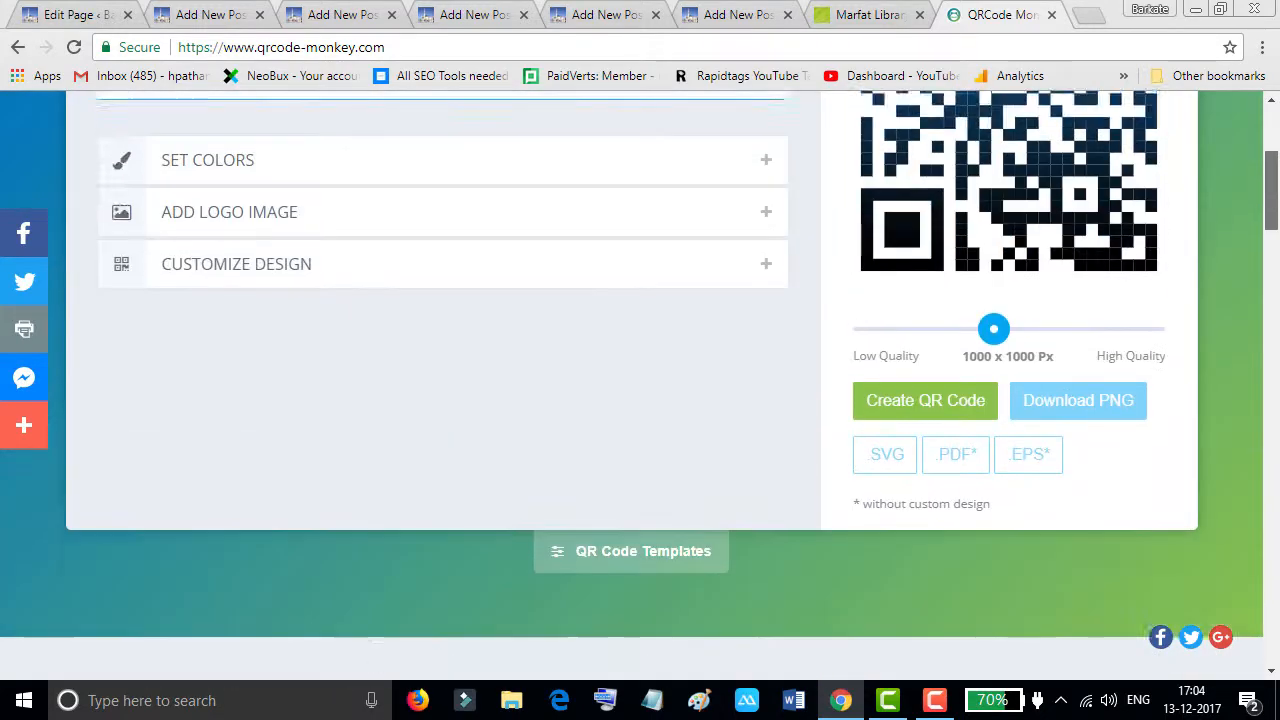
scroll(up, 3)
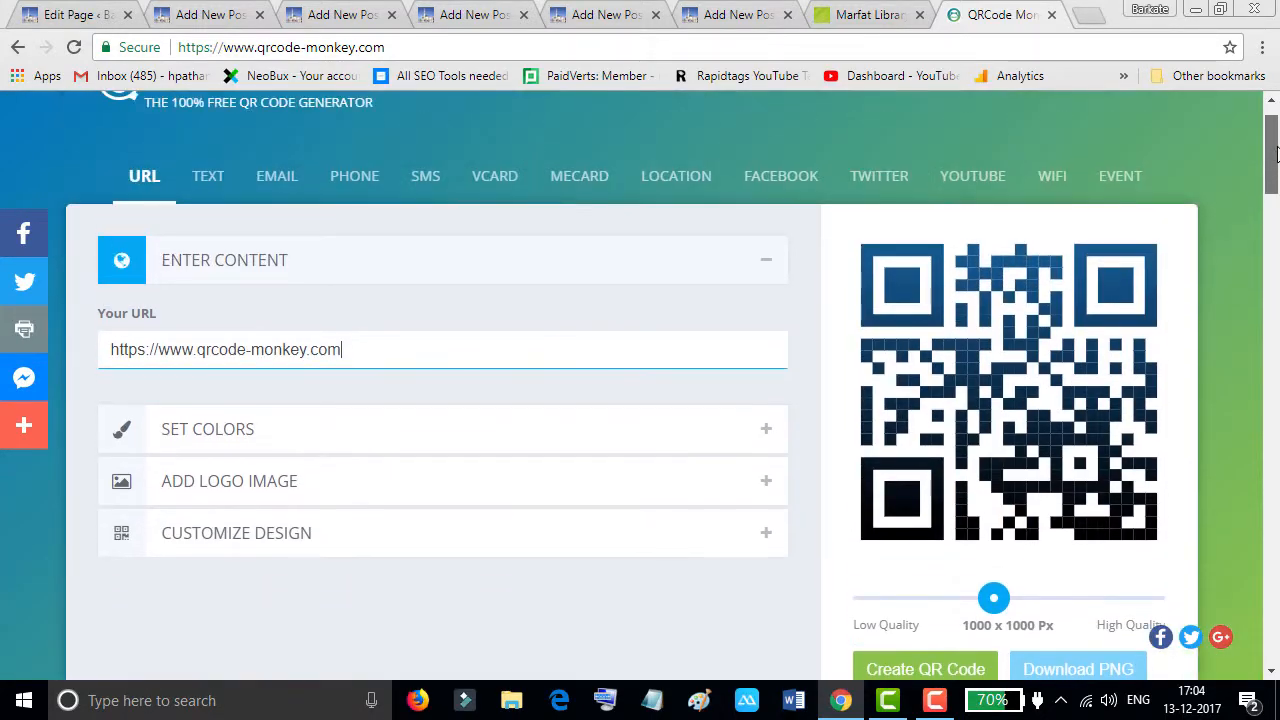
scroll(down, 3)
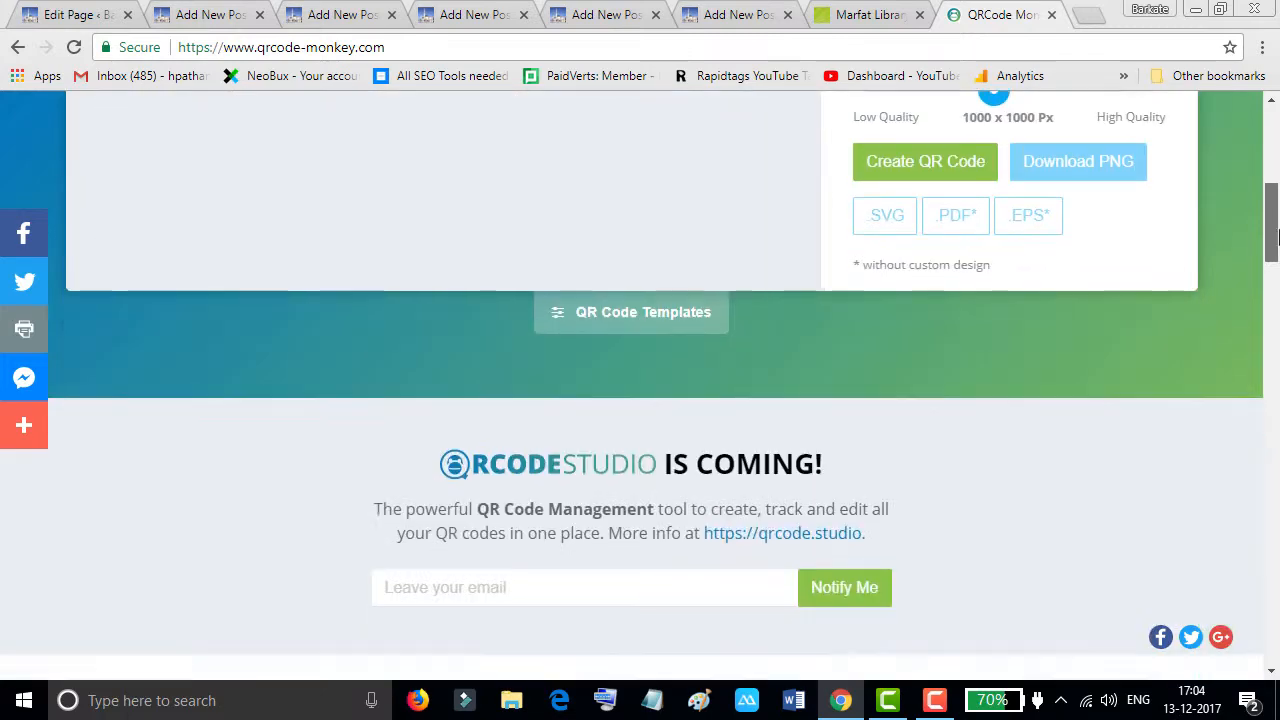
scroll(down, 3)
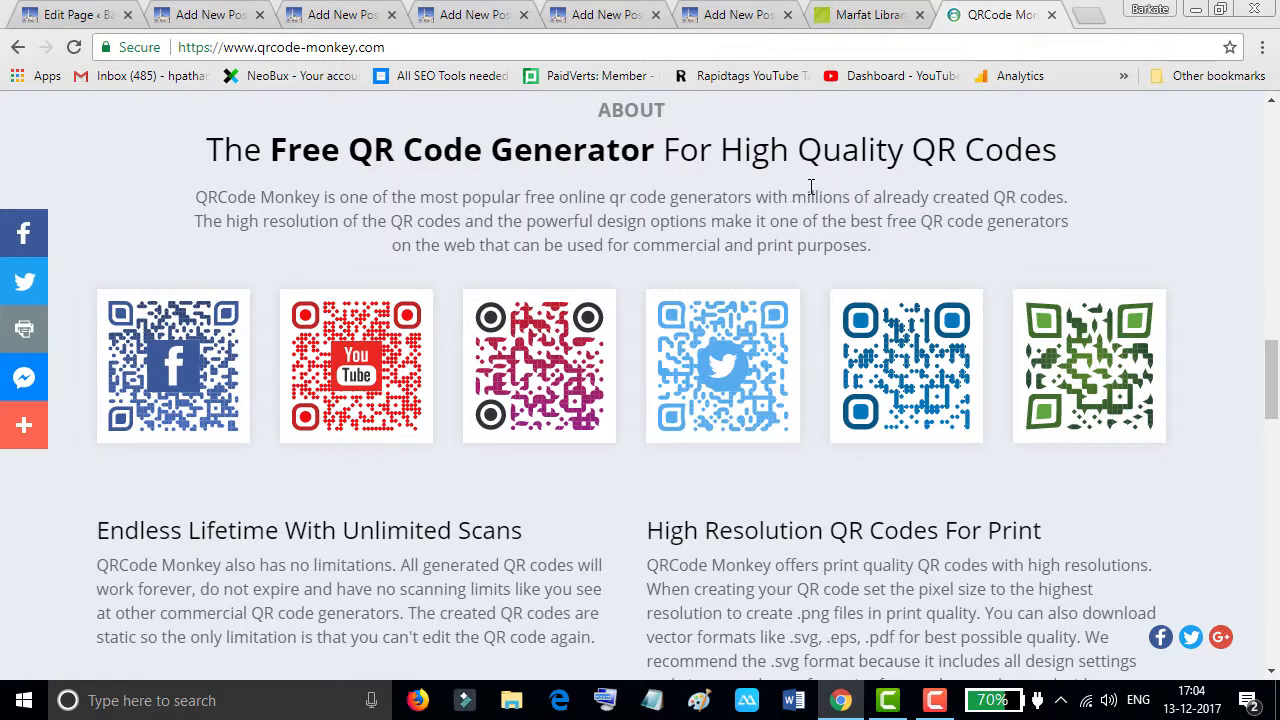
mouse_move(892, 168)
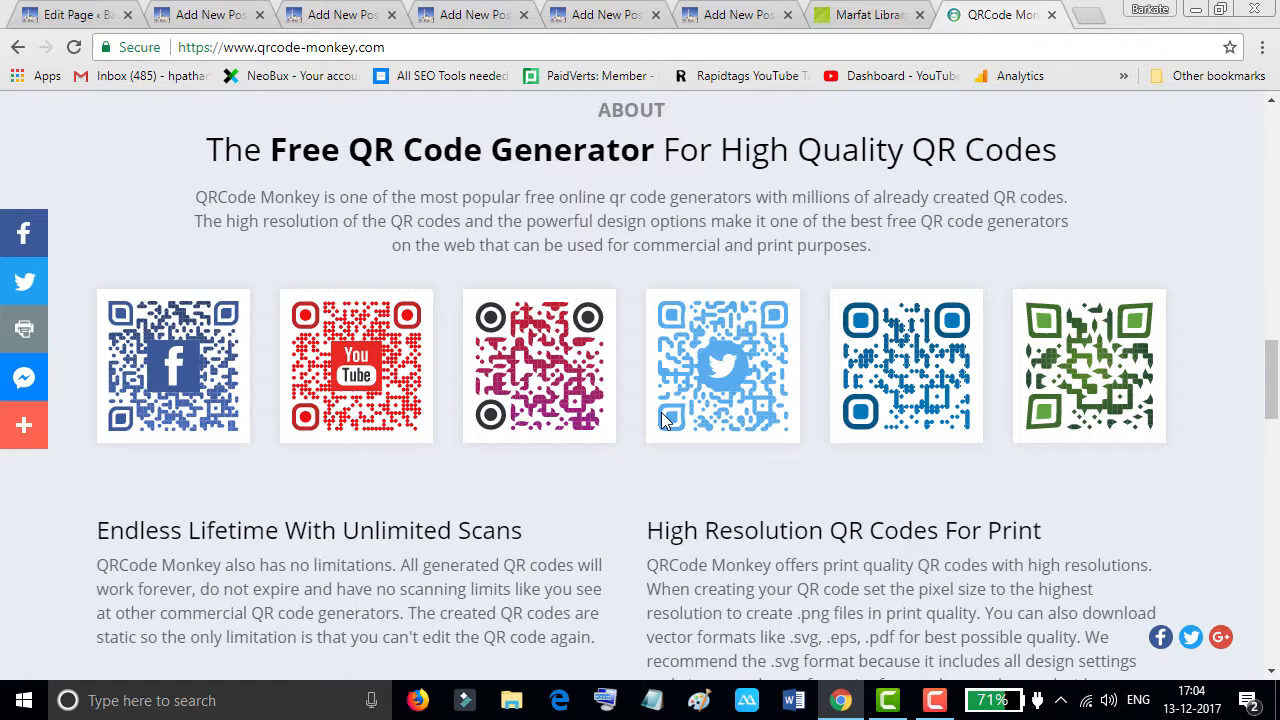
mouse_move(184, 388)
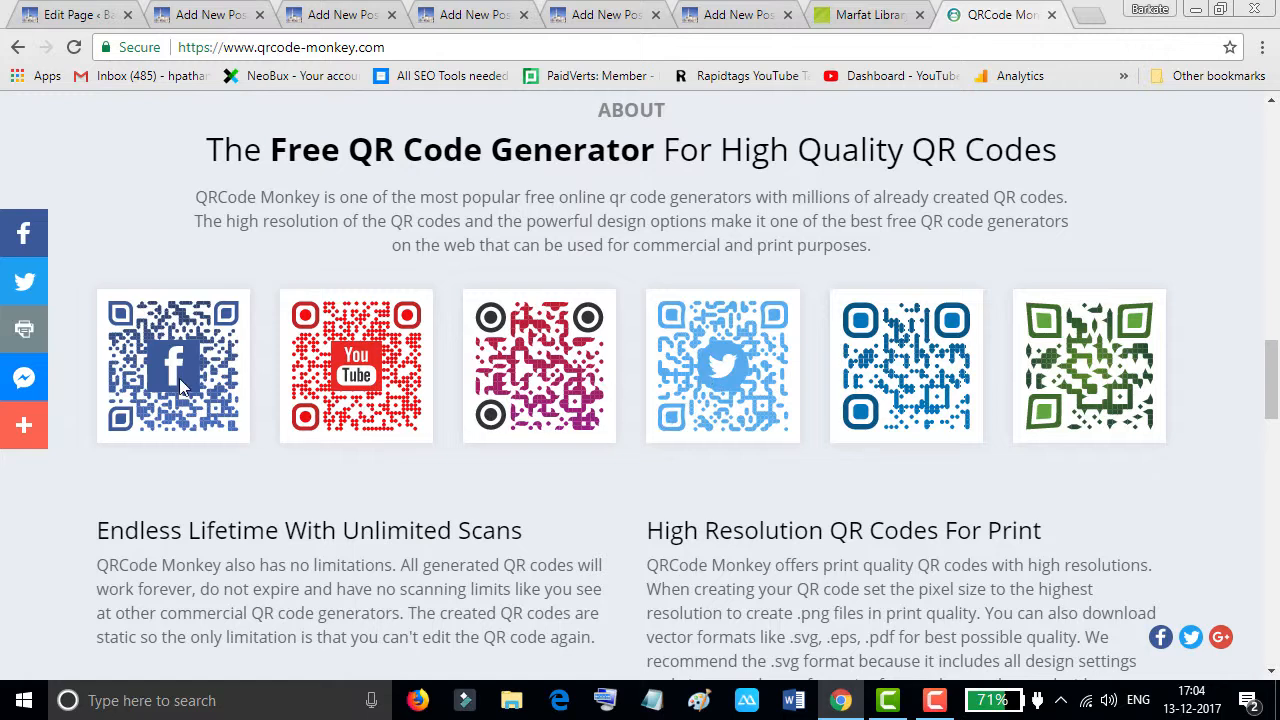
mouse_move(532, 502)
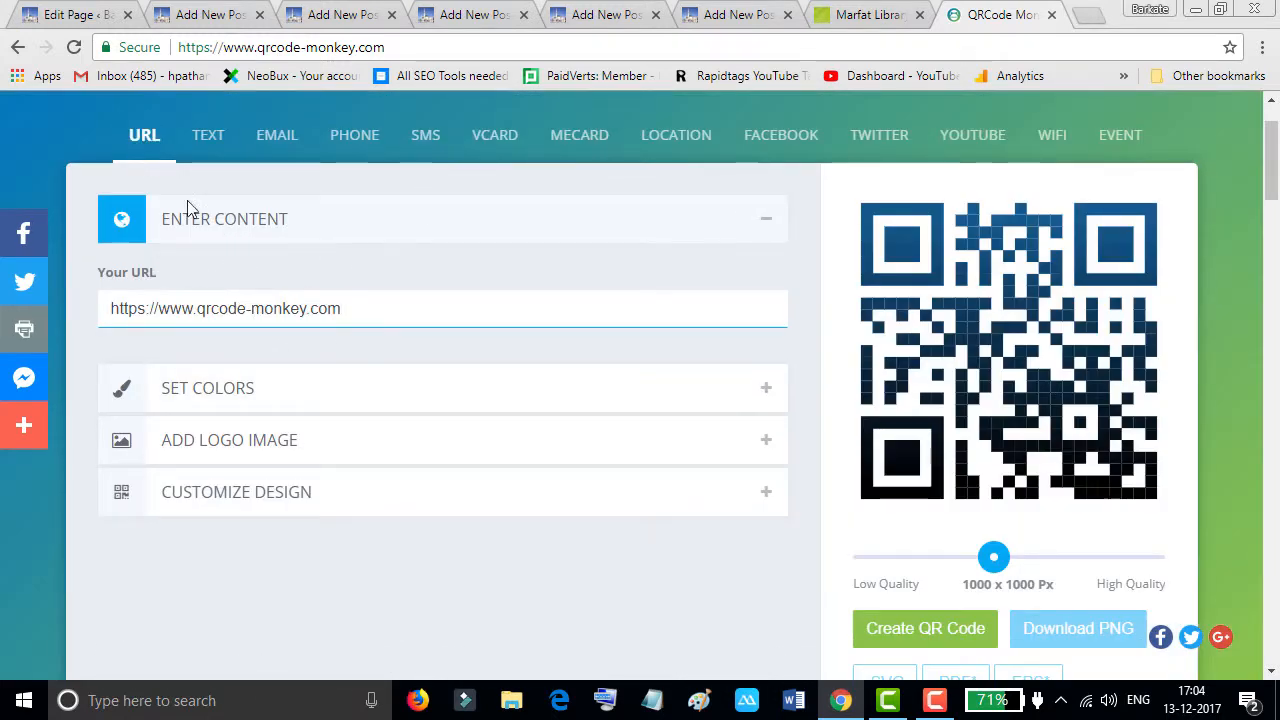
mouse_move(332, 268)
text(s)
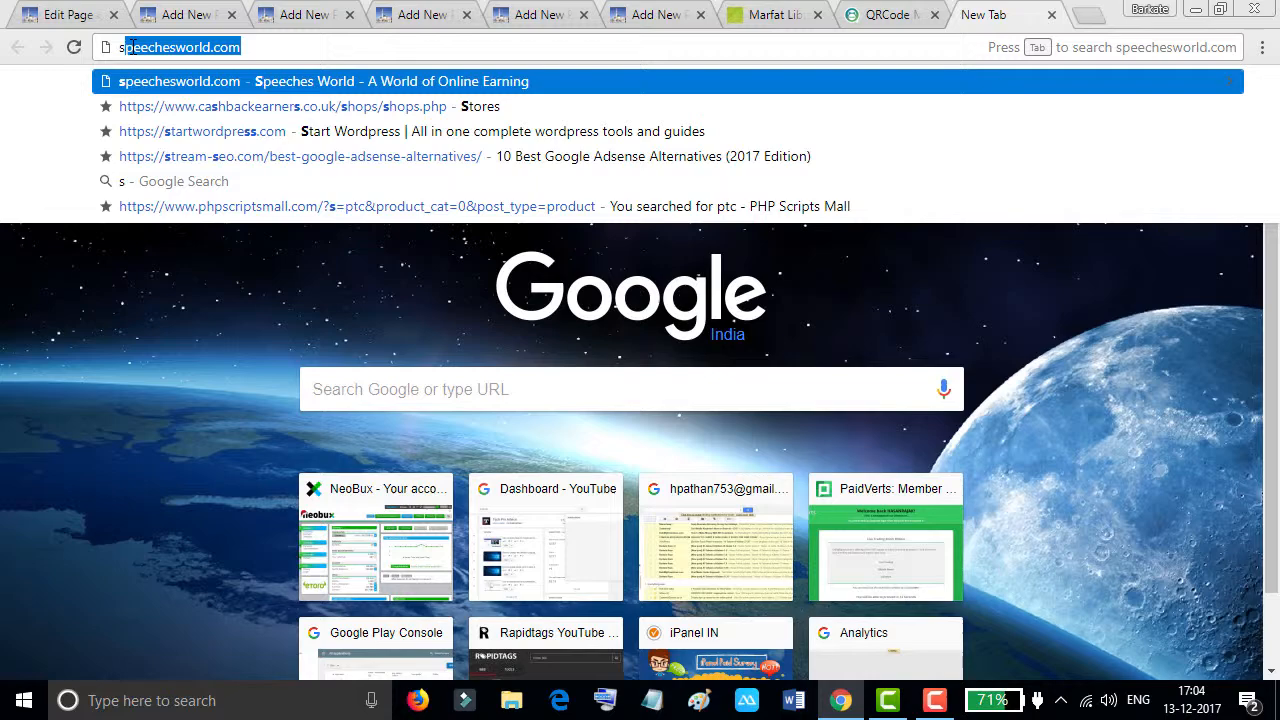
right_click(180, 46)
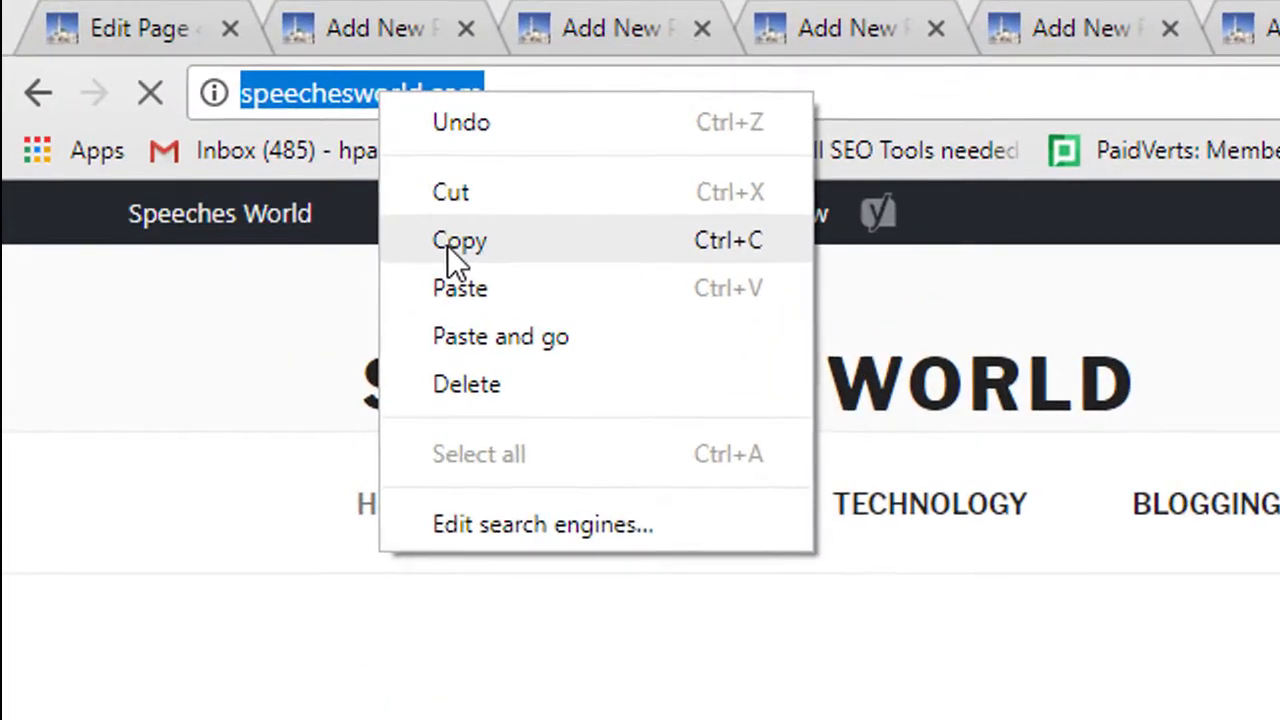
click(460, 240)
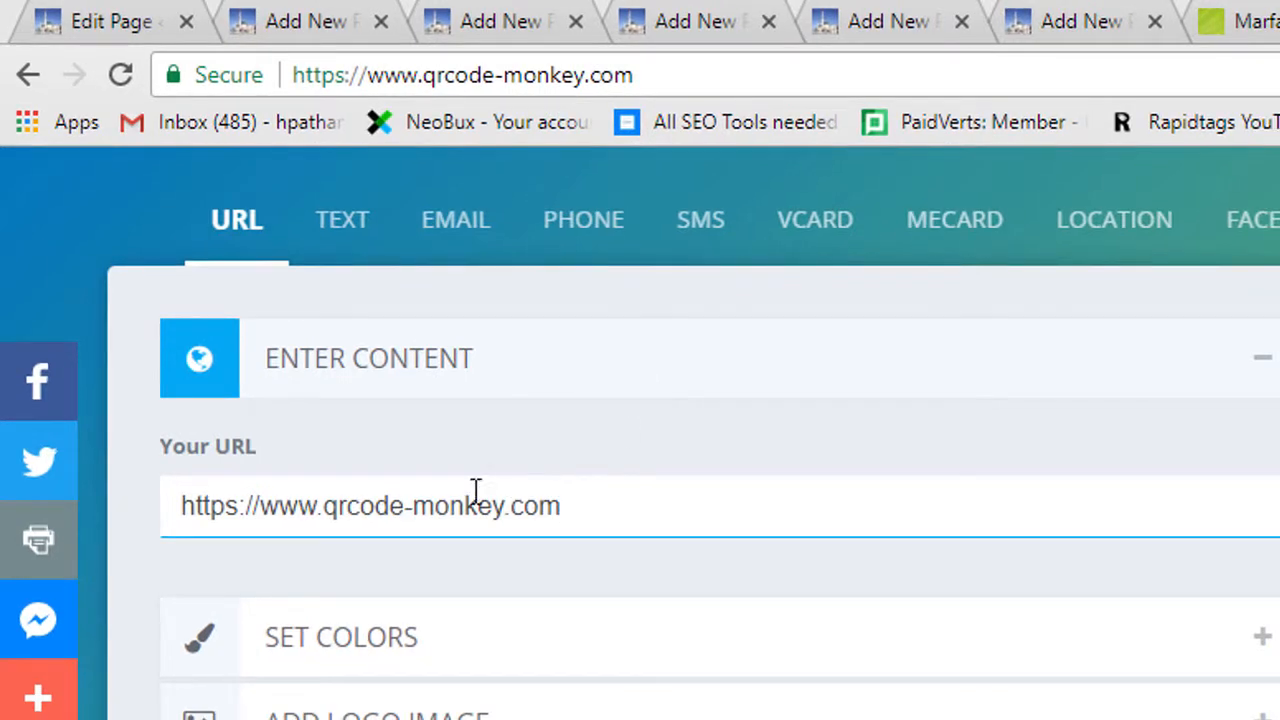
right_click(470, 504)
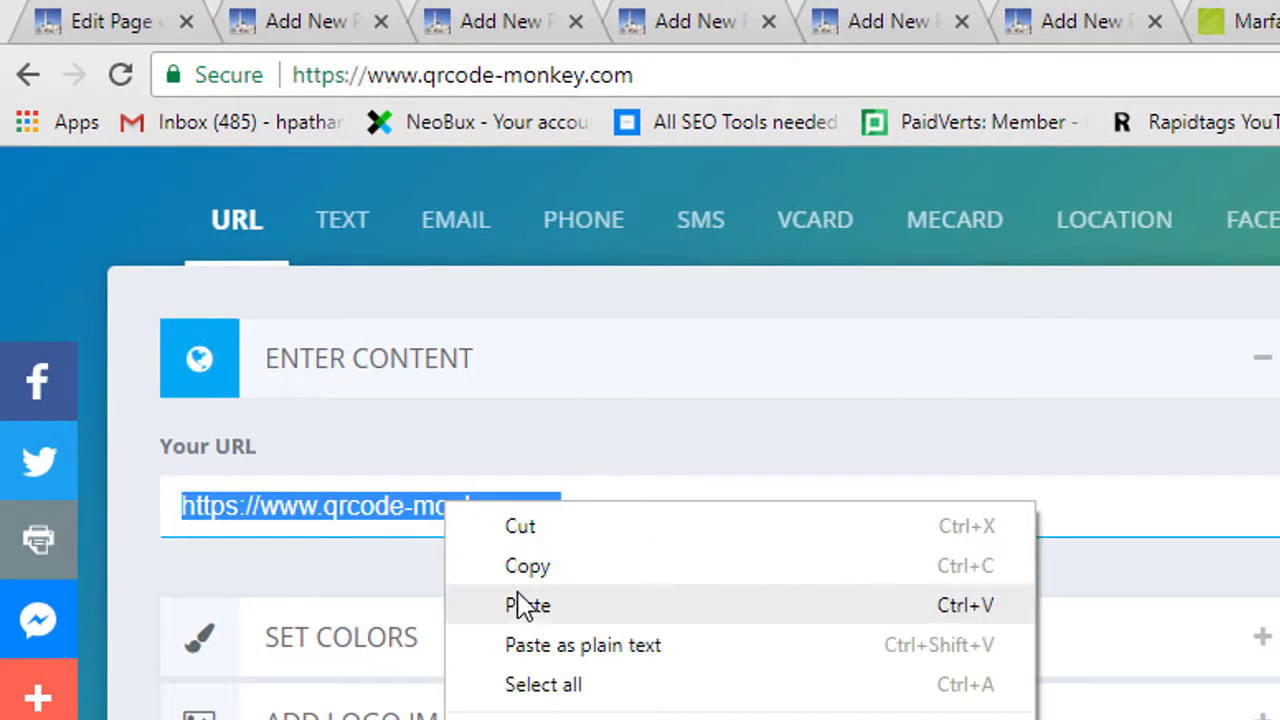
click(528, 604)
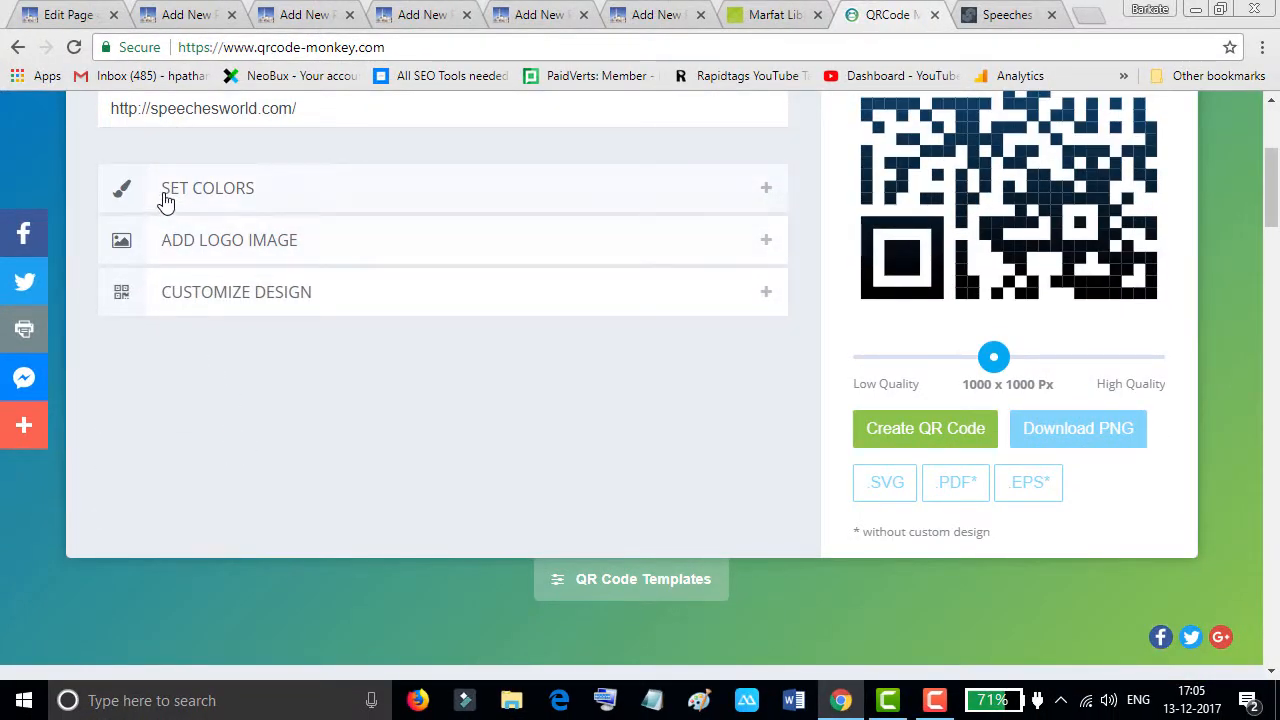
Step: Change the foreground colour to red #E21A1A, keeping the white background
click(208, 188)
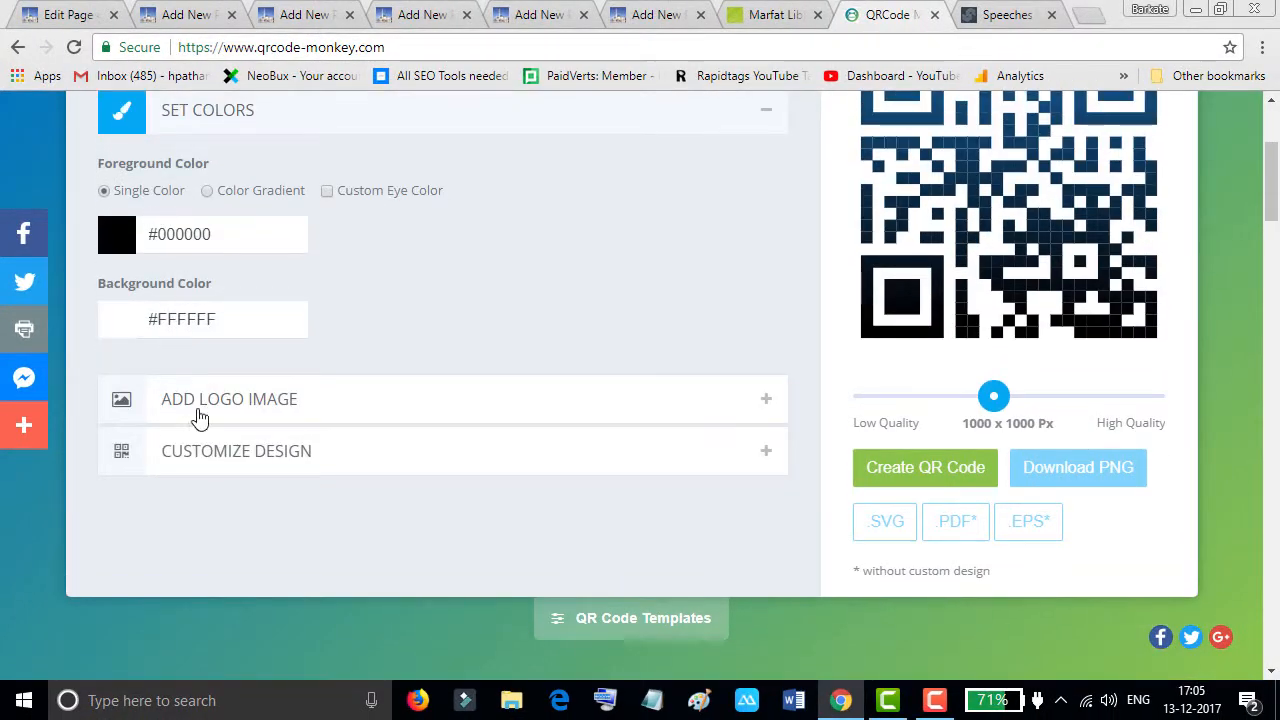
click(116, 234)
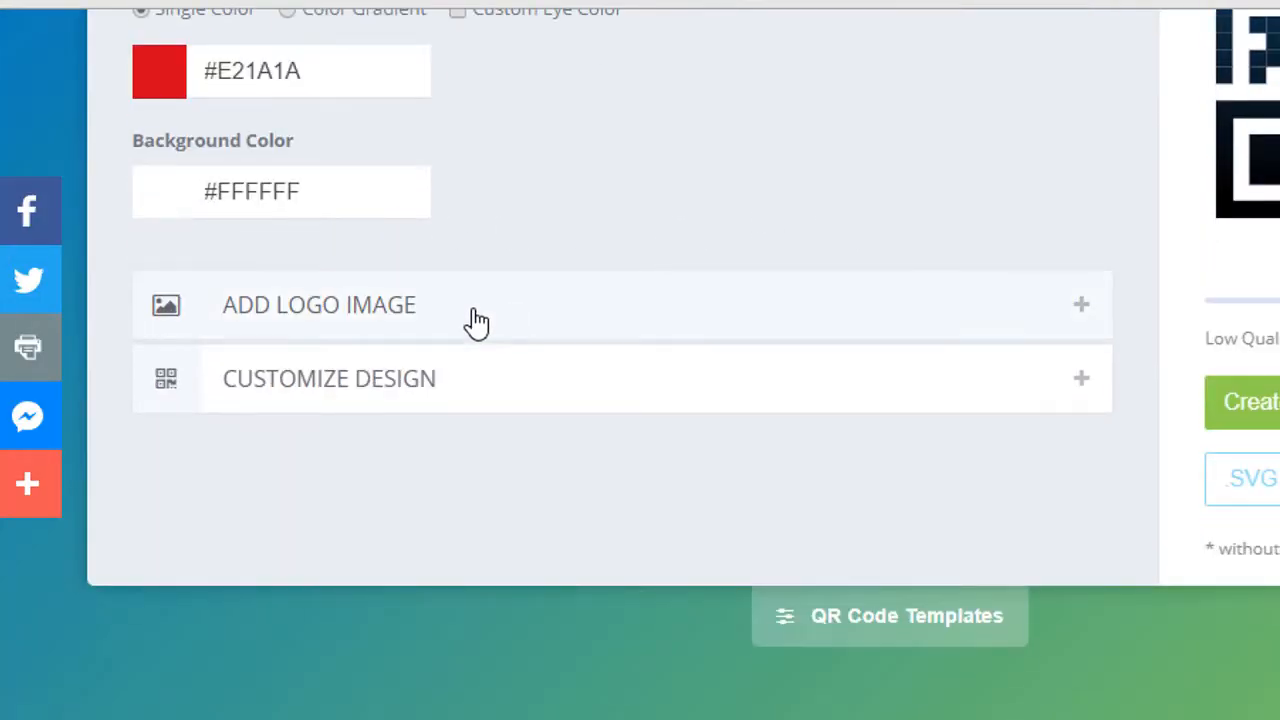
Step: Upload the dark geometric logo file as the QR code's centre image
click(318, 304)
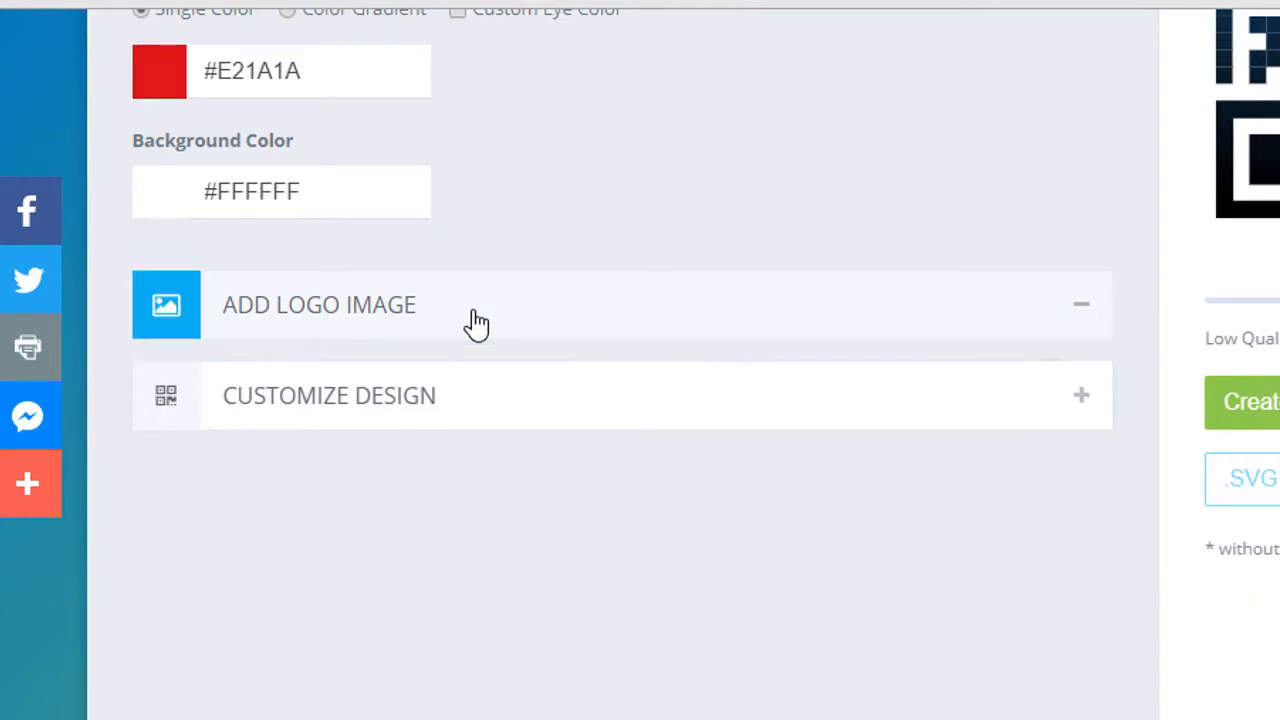
click(318, 304)
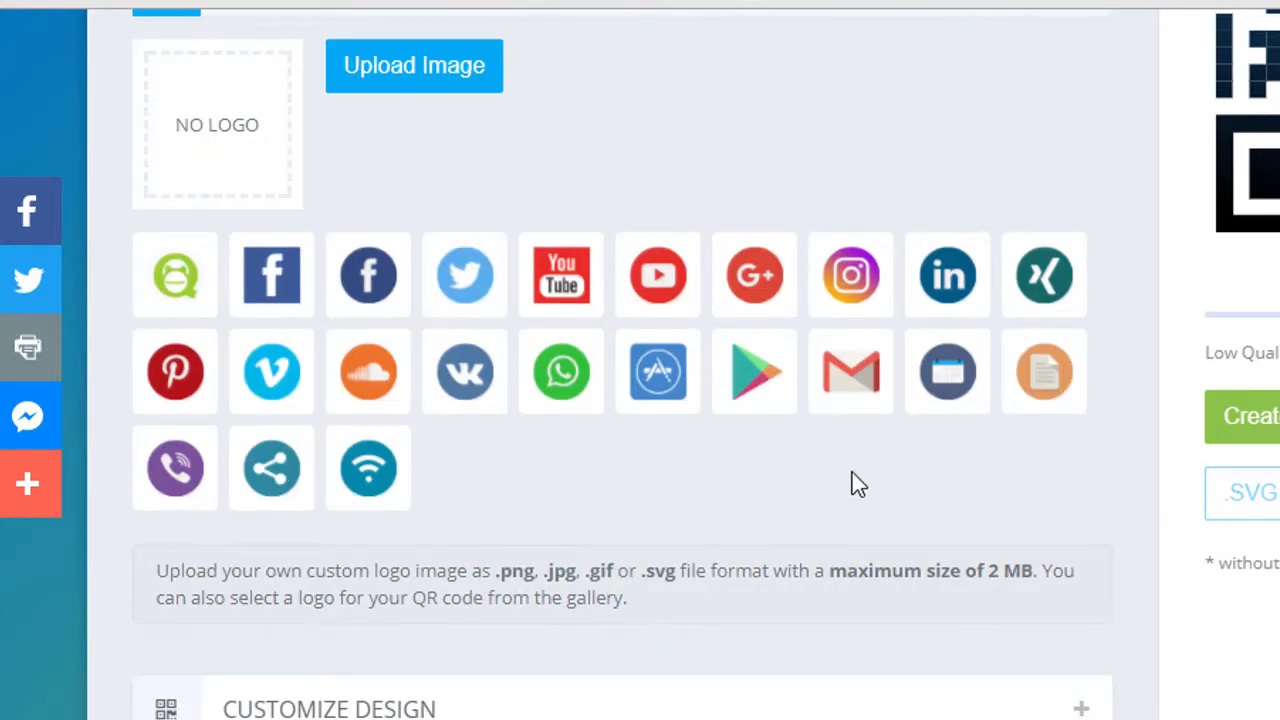
mouse_move(784, 478)
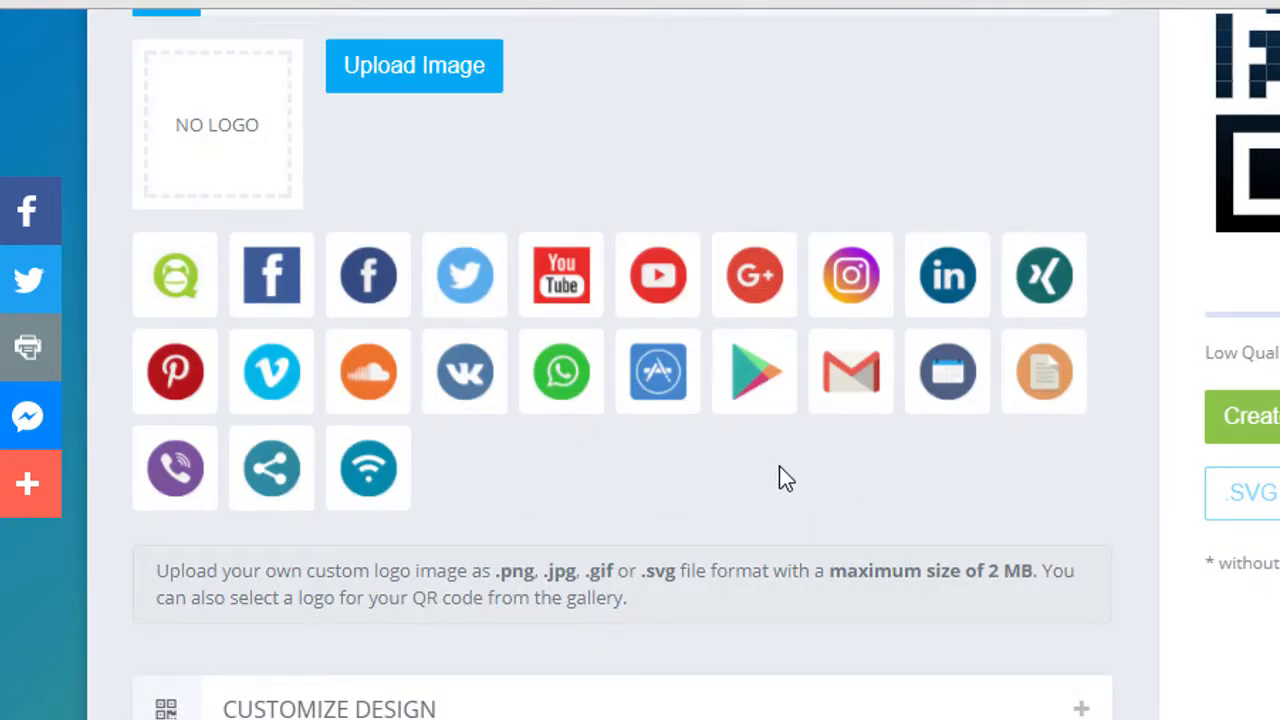
mouse_move(270, 372)
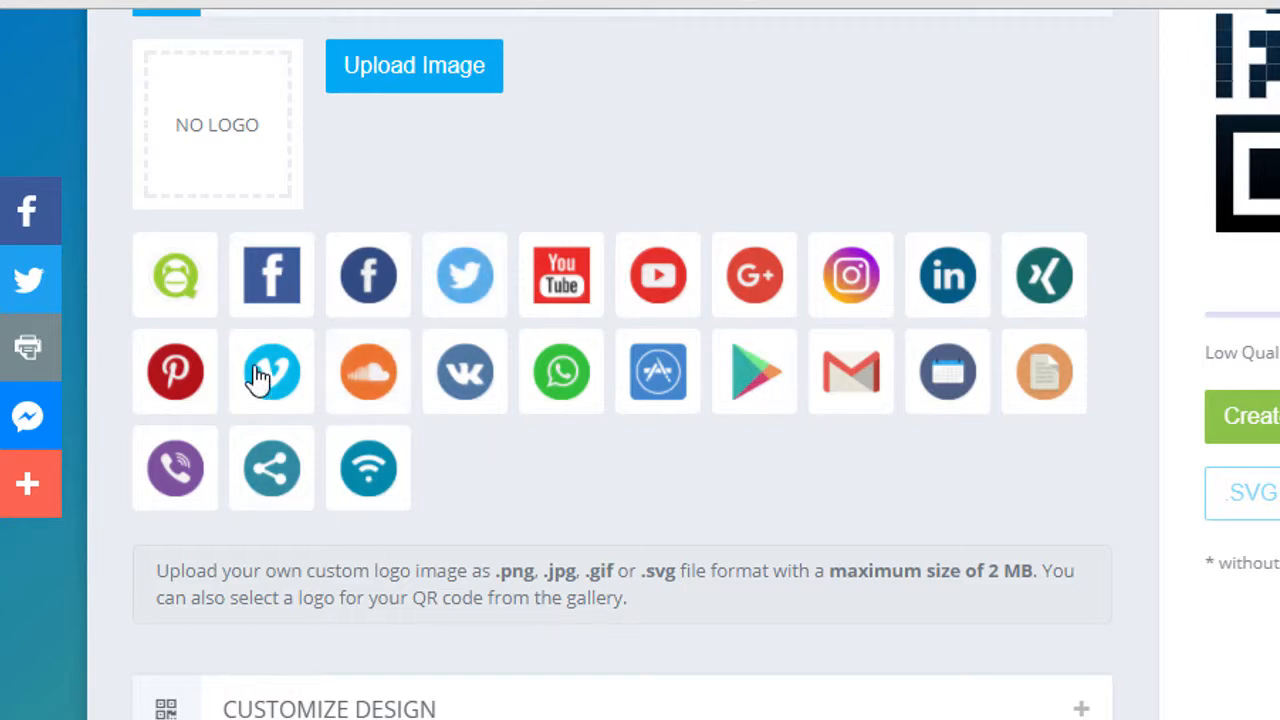
scroll(up, 3)
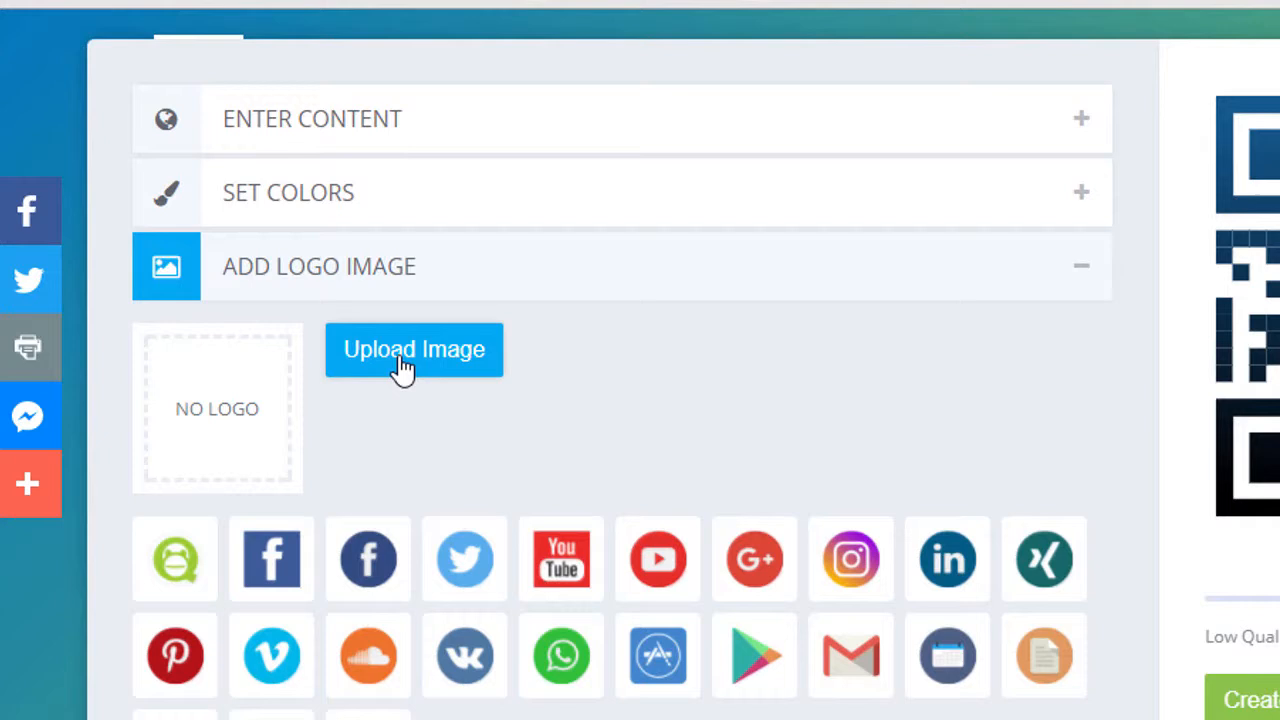
click(414, 348)
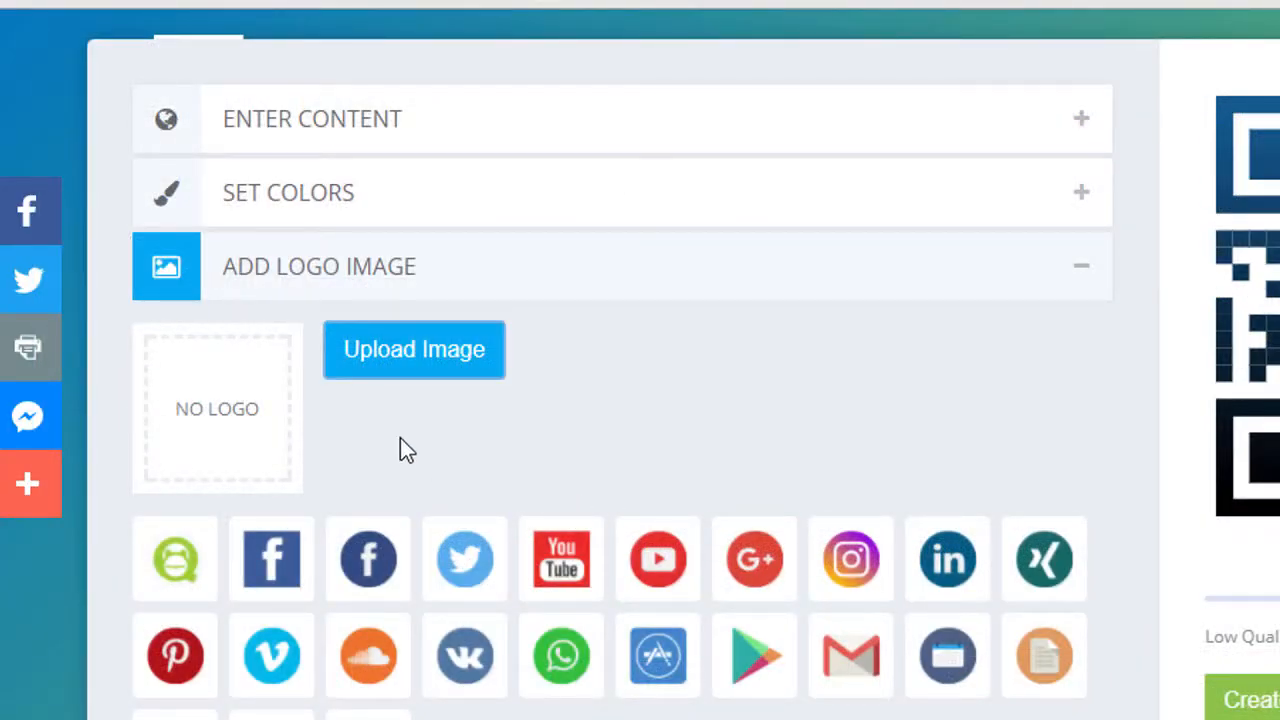
click(412, 348)
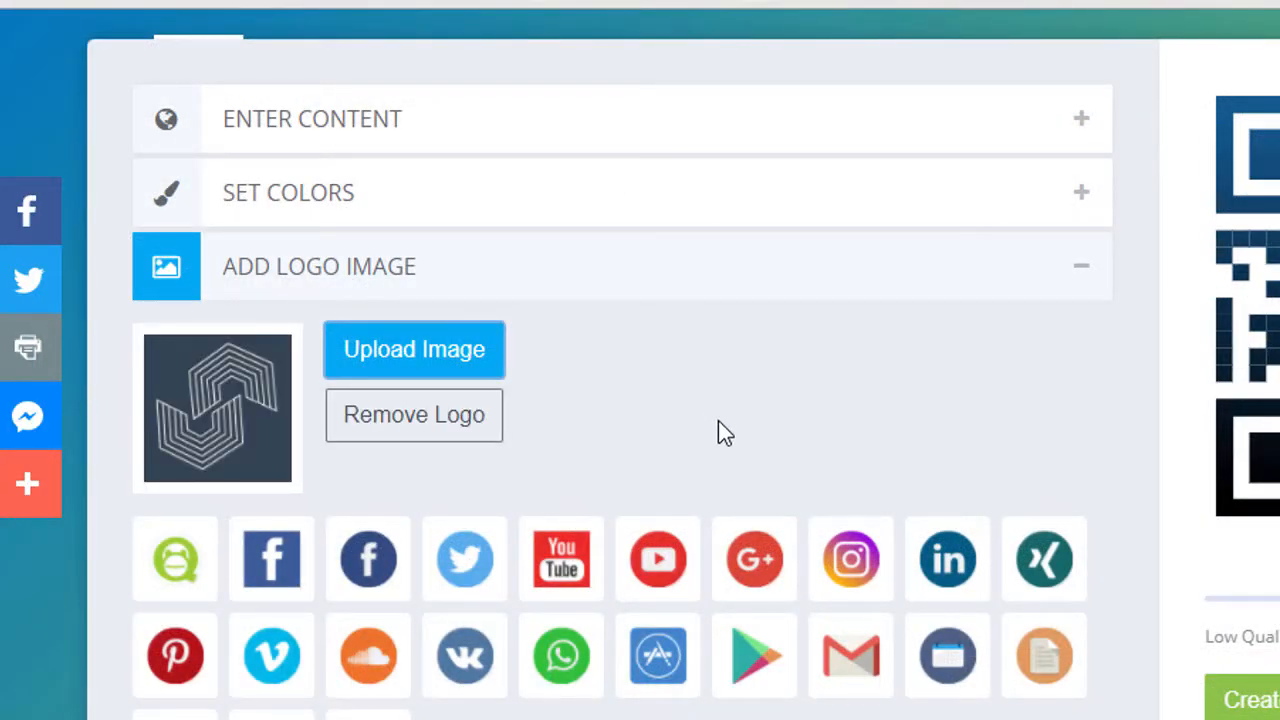
scroll(down, 3)
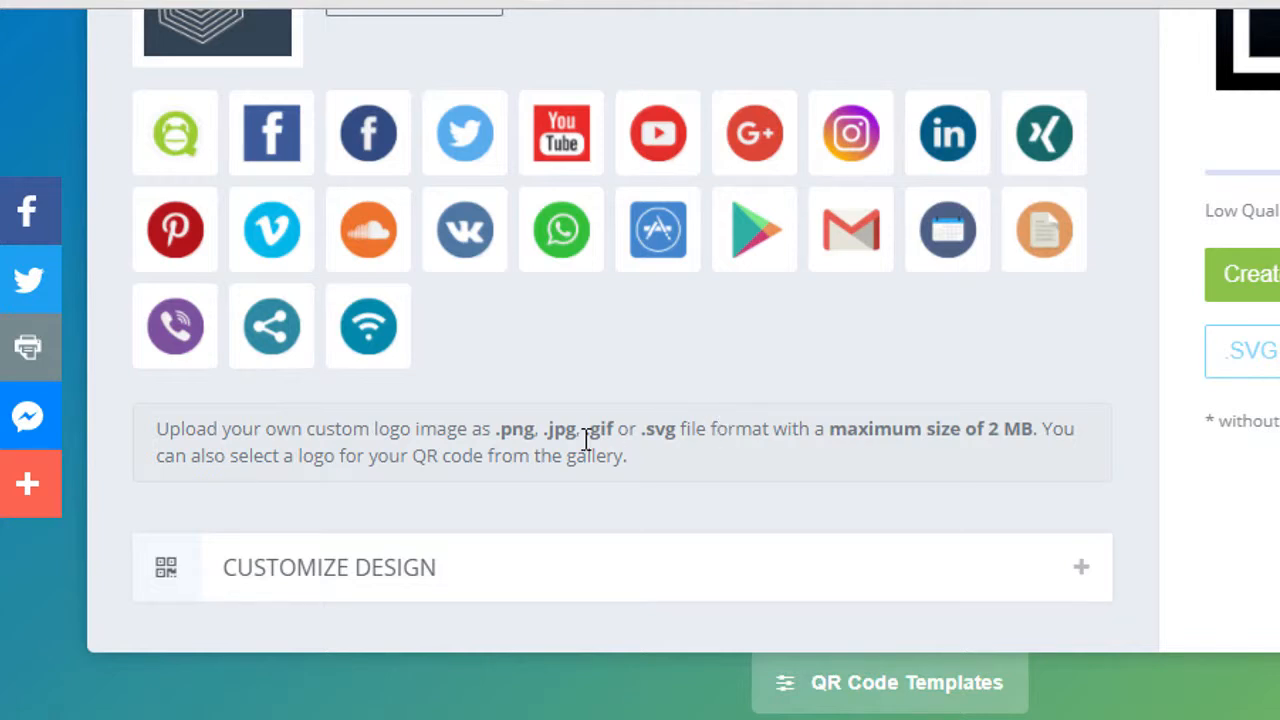
mouse_move(300, 590)
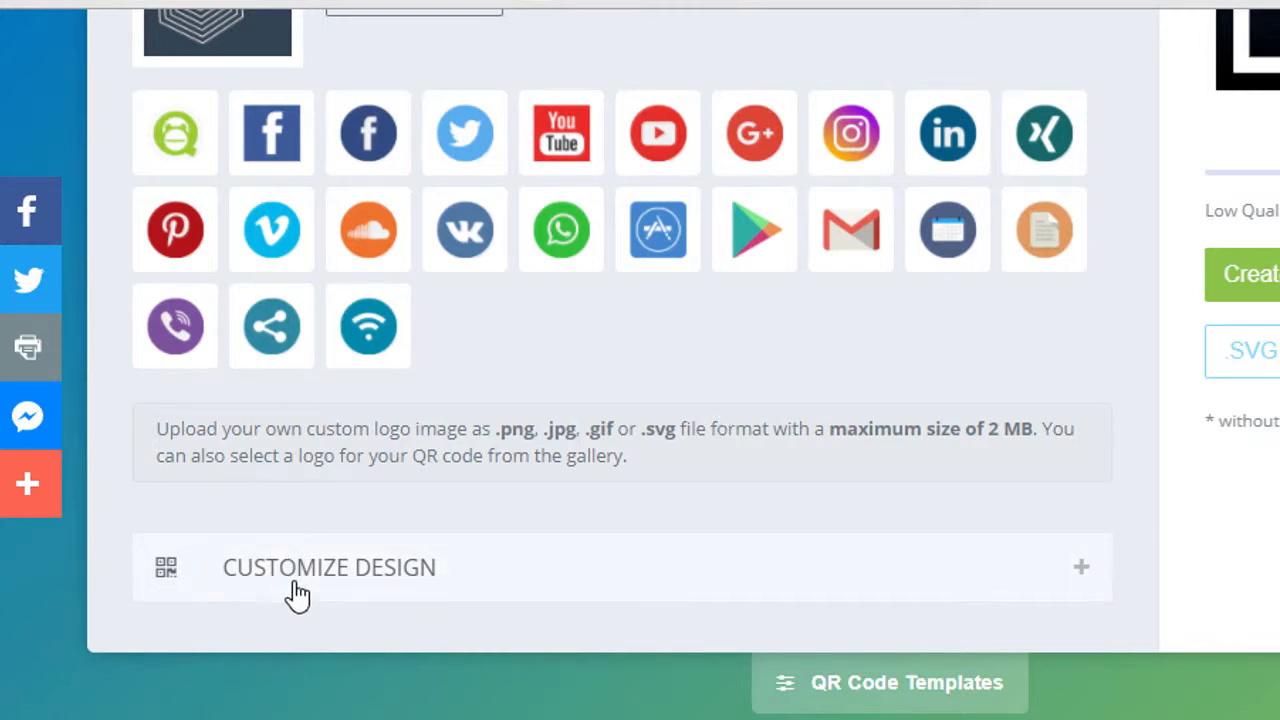
Step: Choose the second (rounded) eye frame shape and the nine-dot grid eye ball shape
click(328, 568)
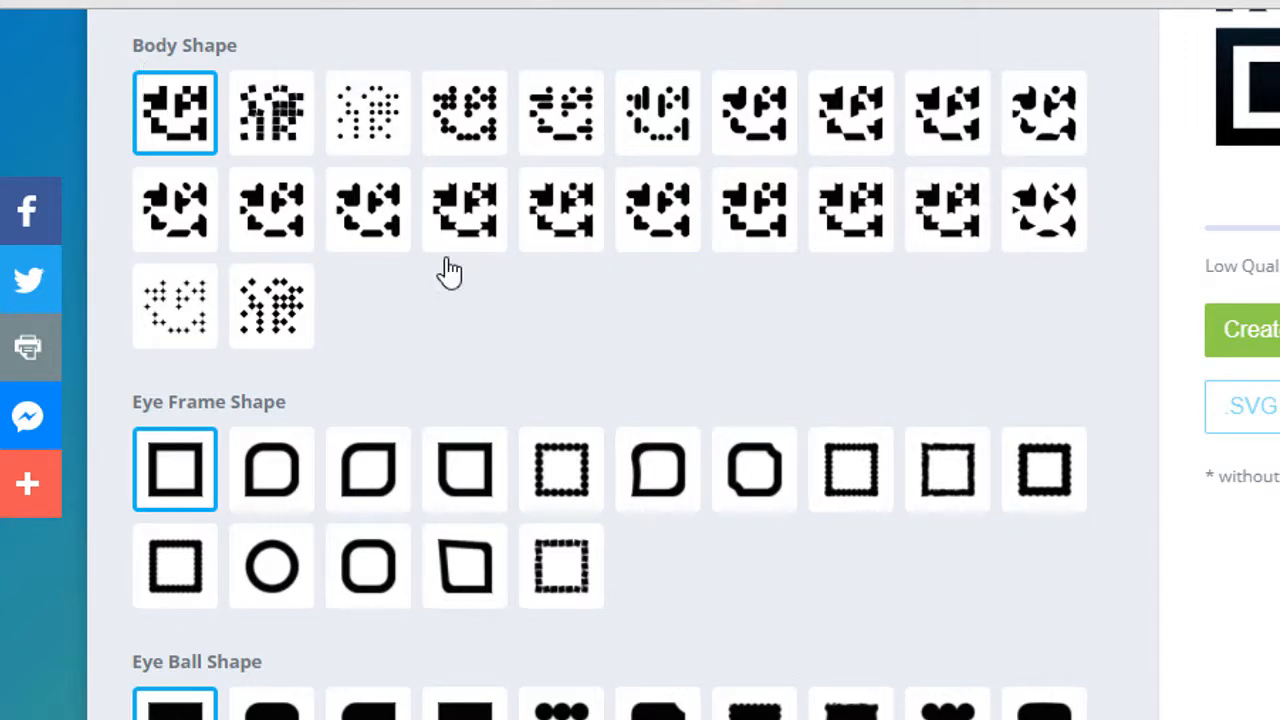
mouse_move(412, 456)
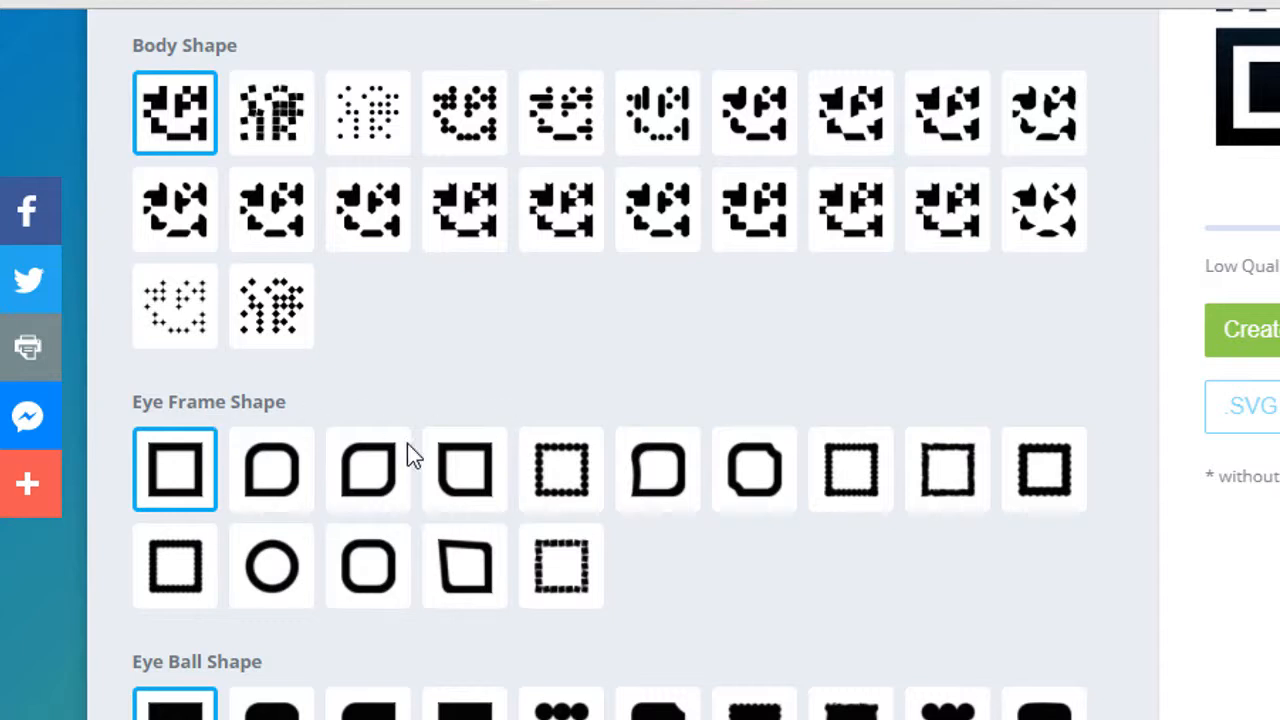
click(272, 470)
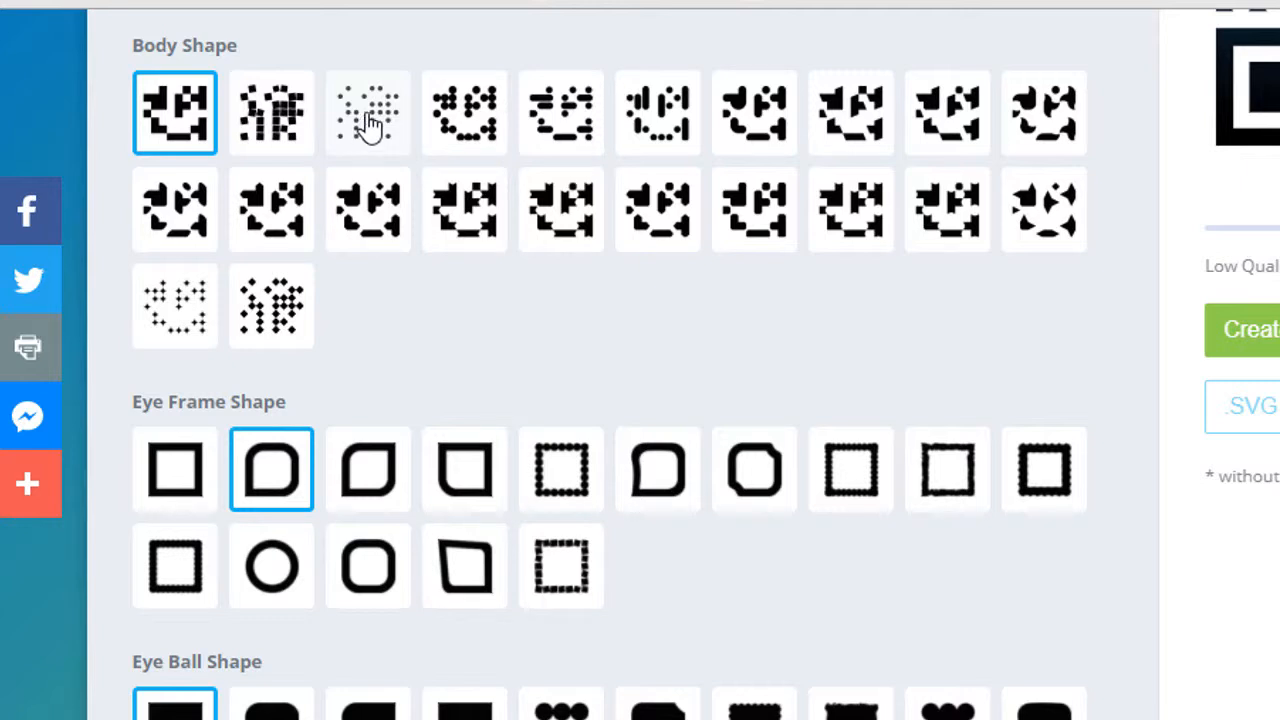
scroll(down, 3)
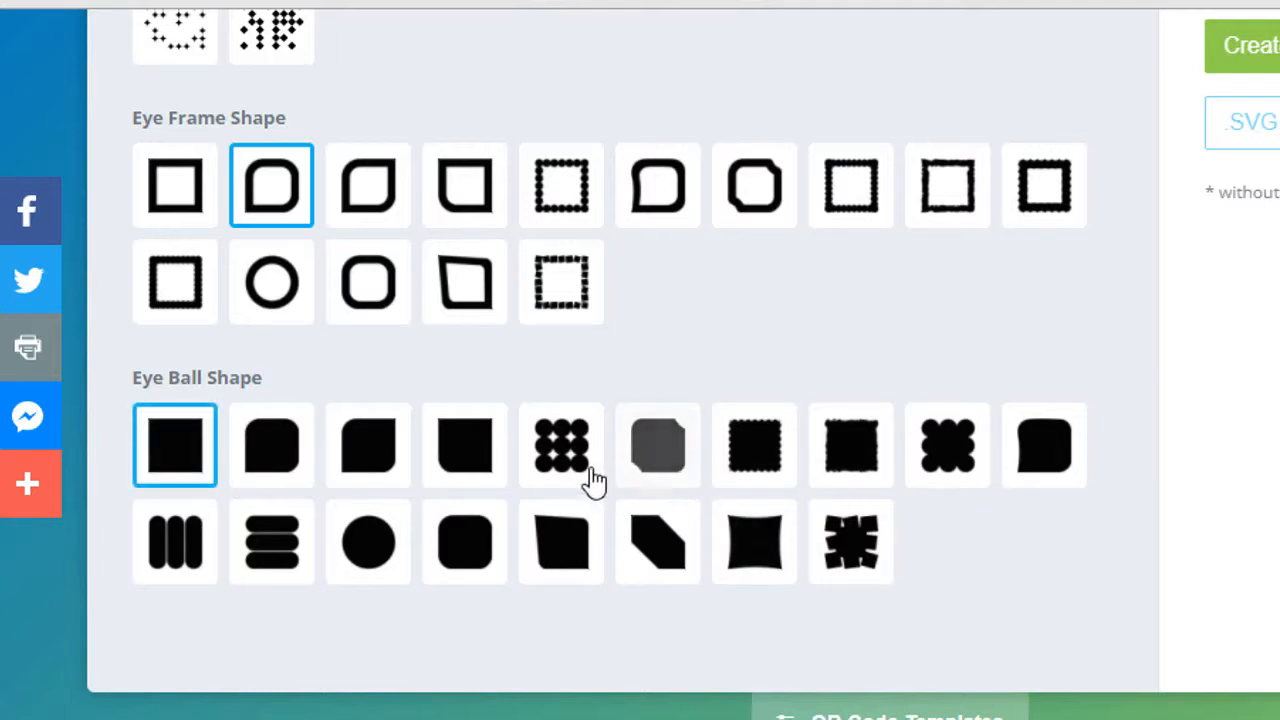
click(560, 444)
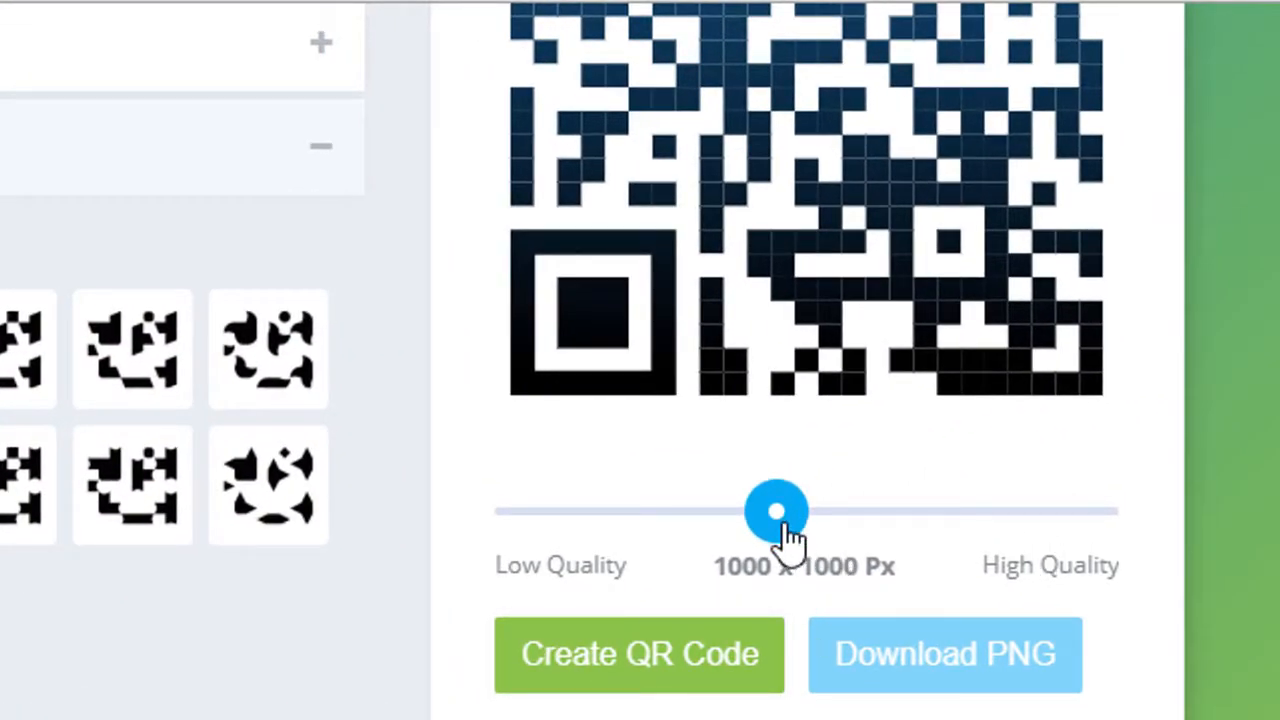
Step: Raise the quality slider to 1925 x 1925 px and create the QR code
drag(776, 510, 1064, 510)
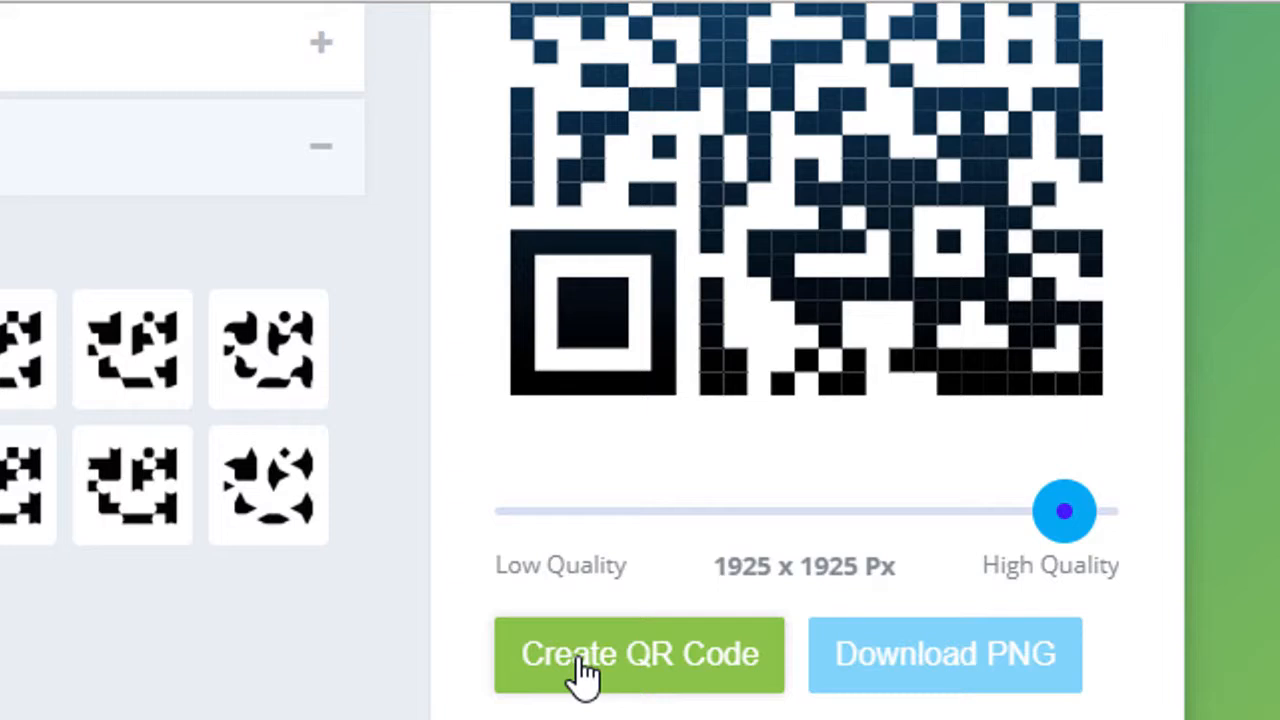
click(640, 656)
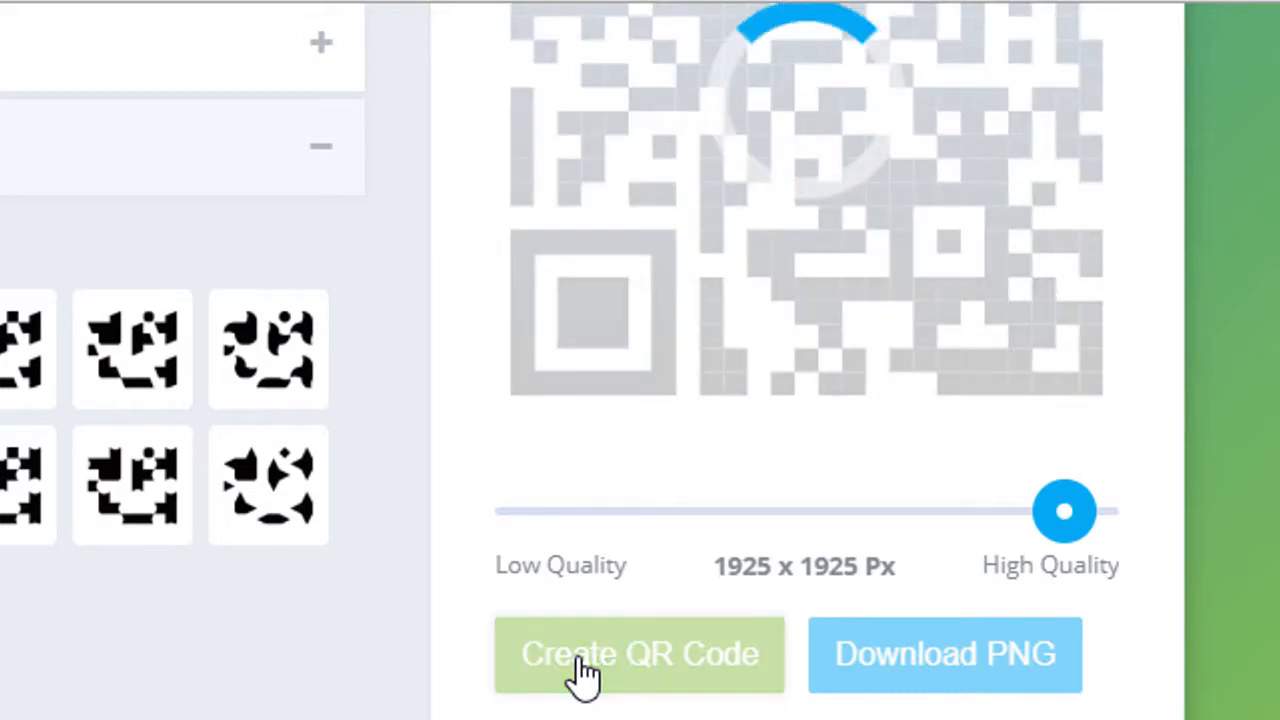
click(640, 654)
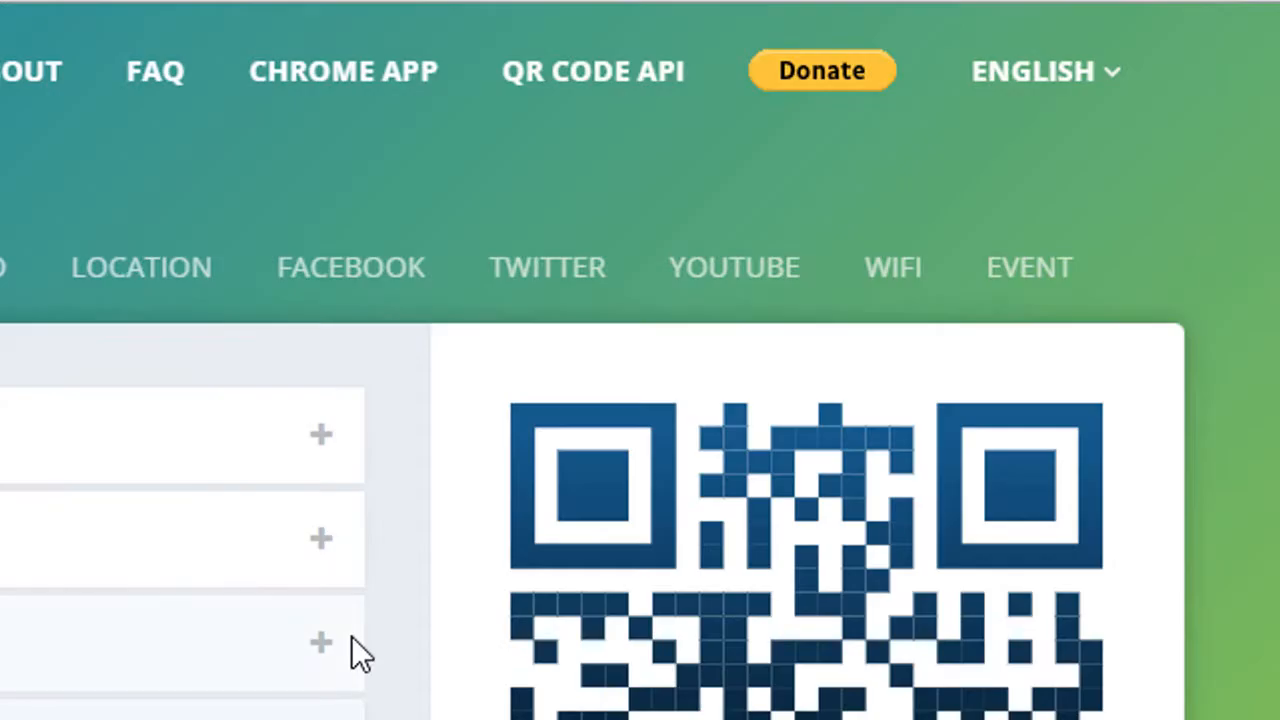
scroll(down, 3)
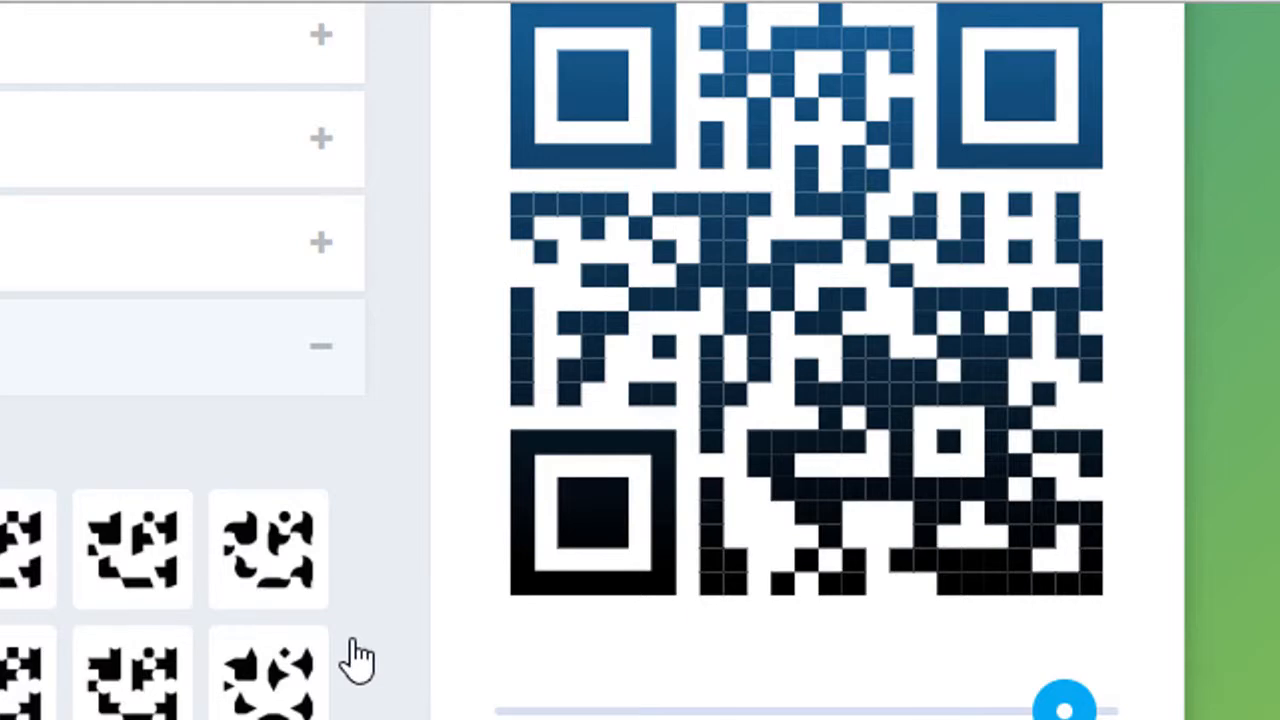
mouse_move(636, 704)
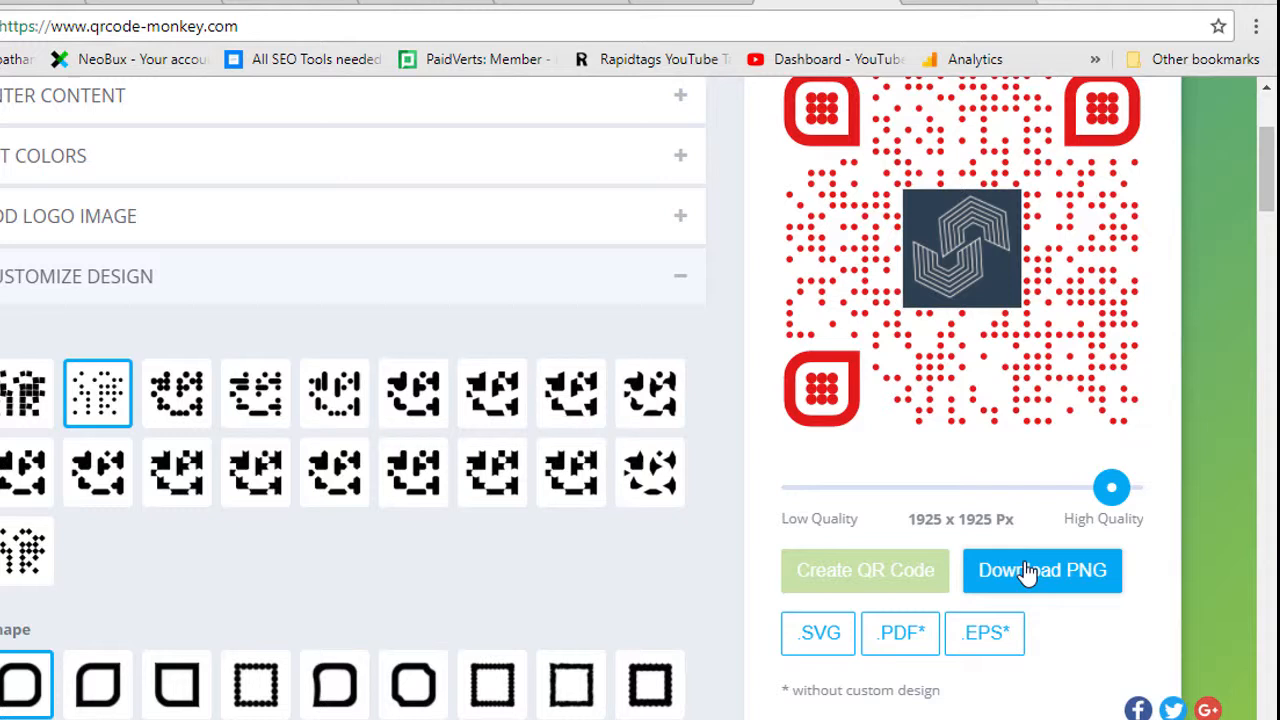
scroll(down, 3)
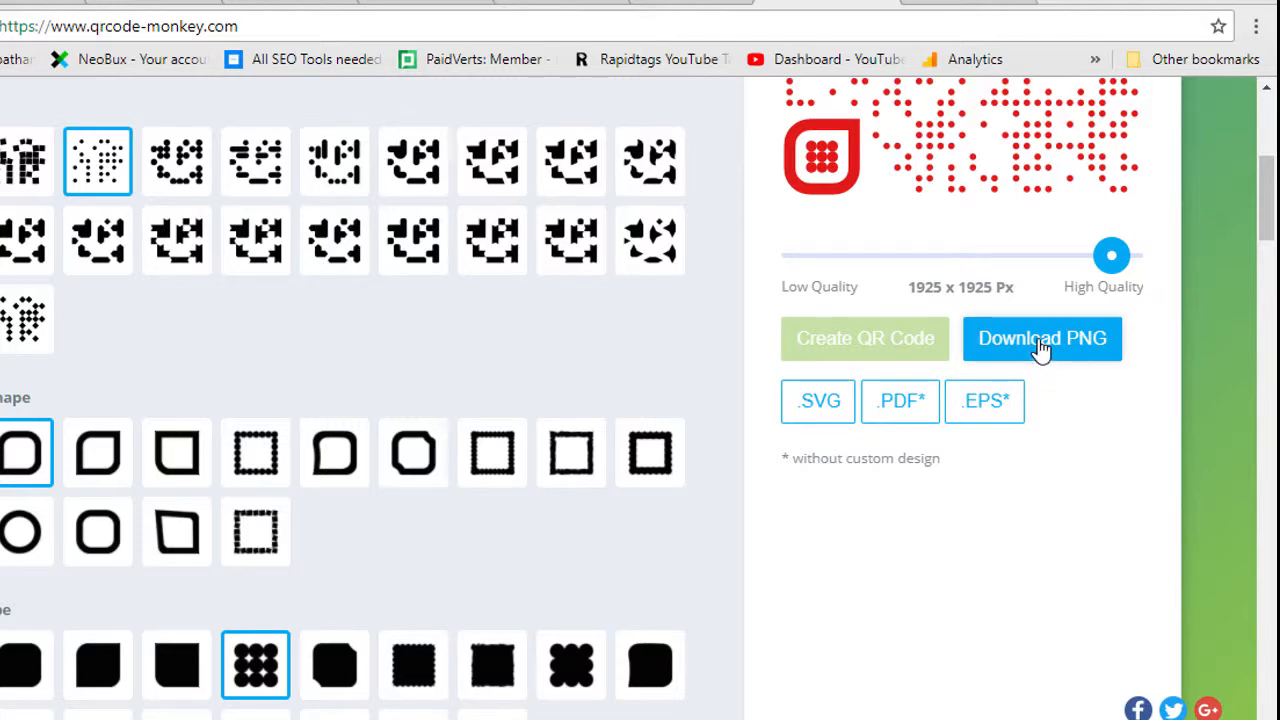
Step: Download the QR code as PNG, view the qr-code image, then close the viewer
click(1042, 338)
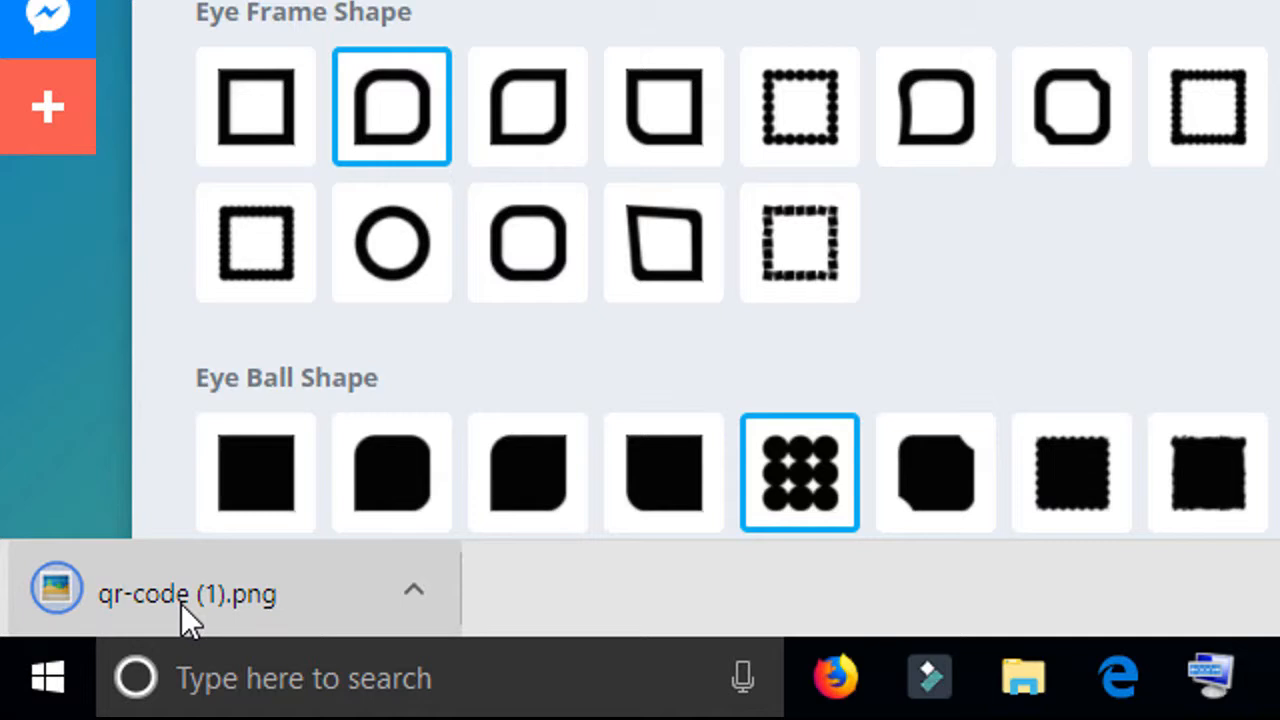
mouse_move(150, 600)
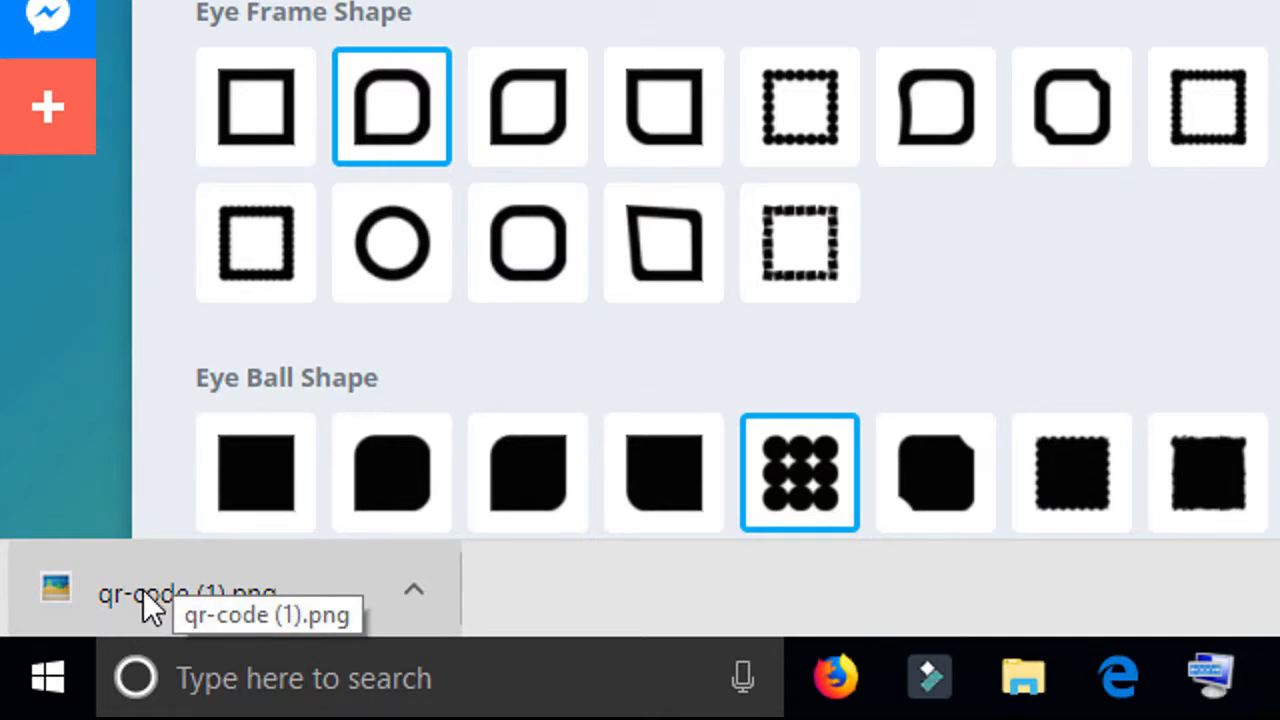
click(186, 592)
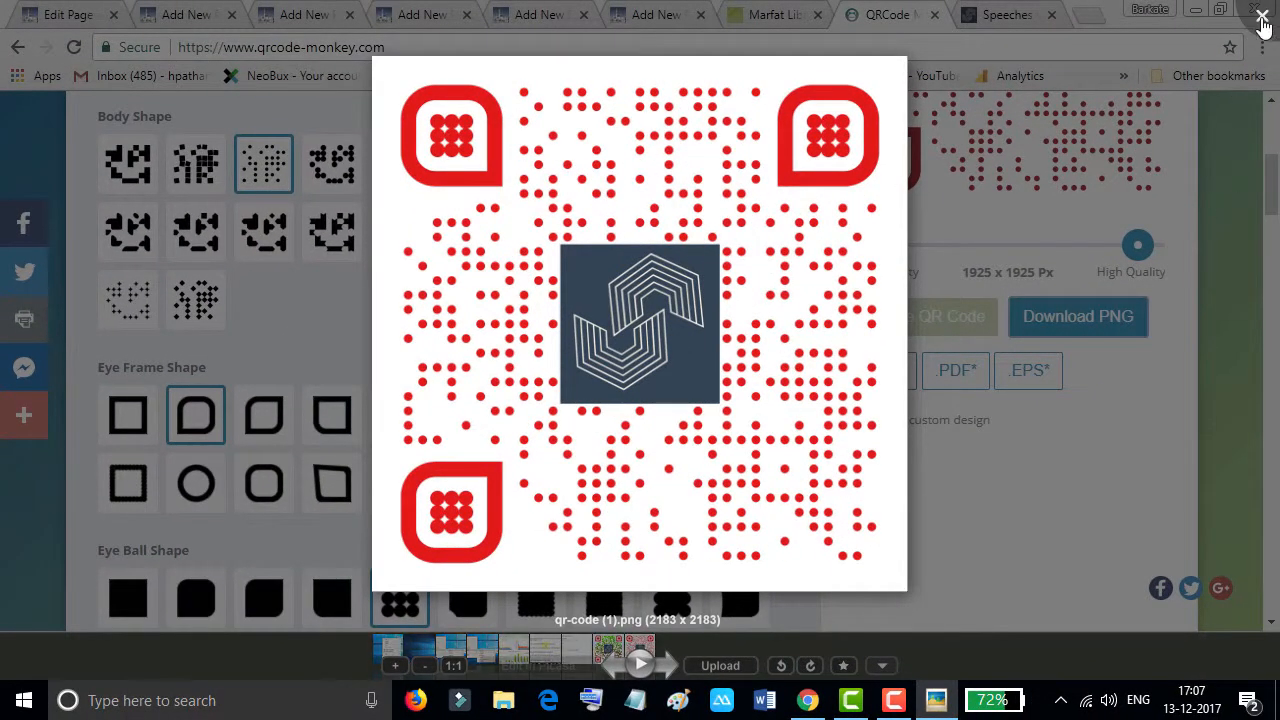
click(1262, 18)
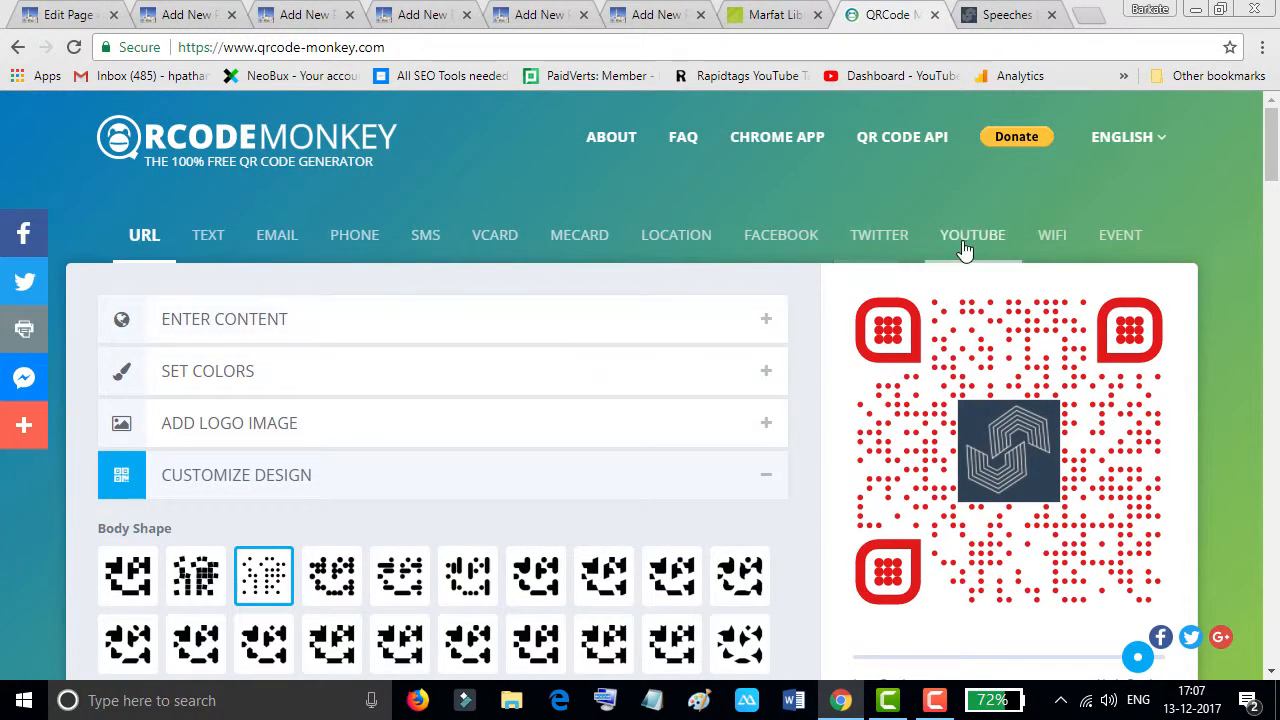
click(972, 234)
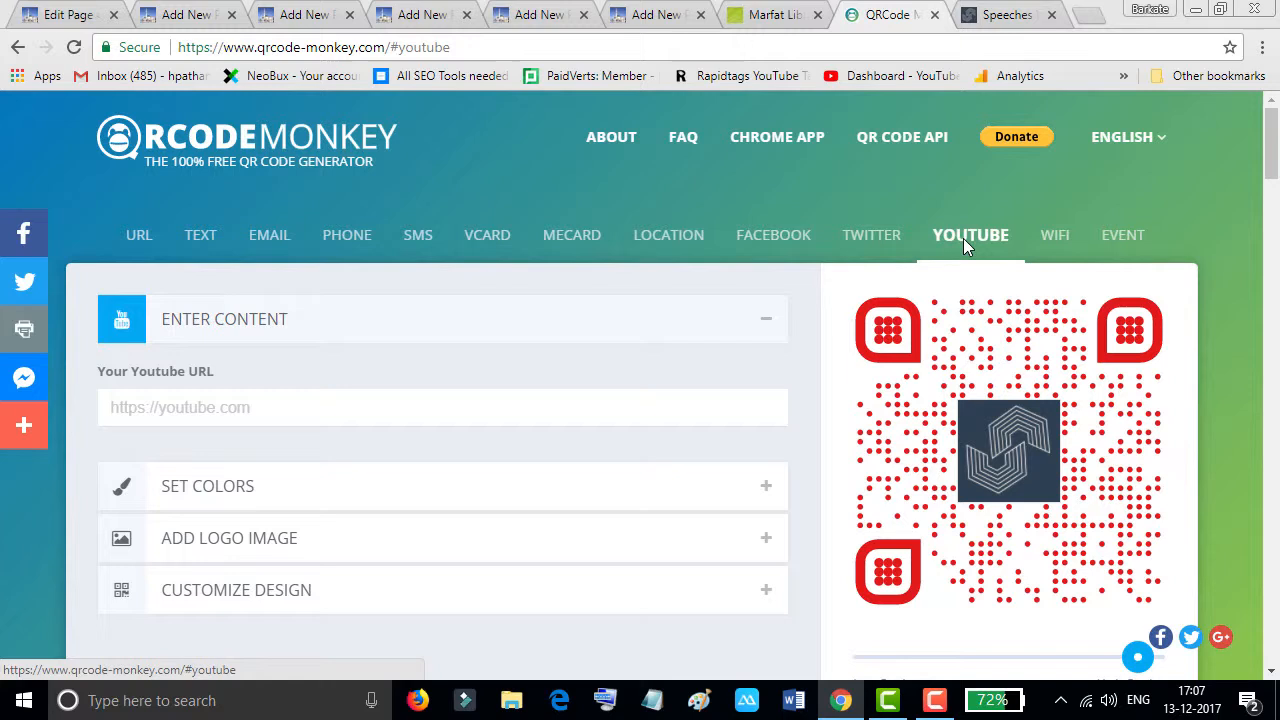
click(876, 234)
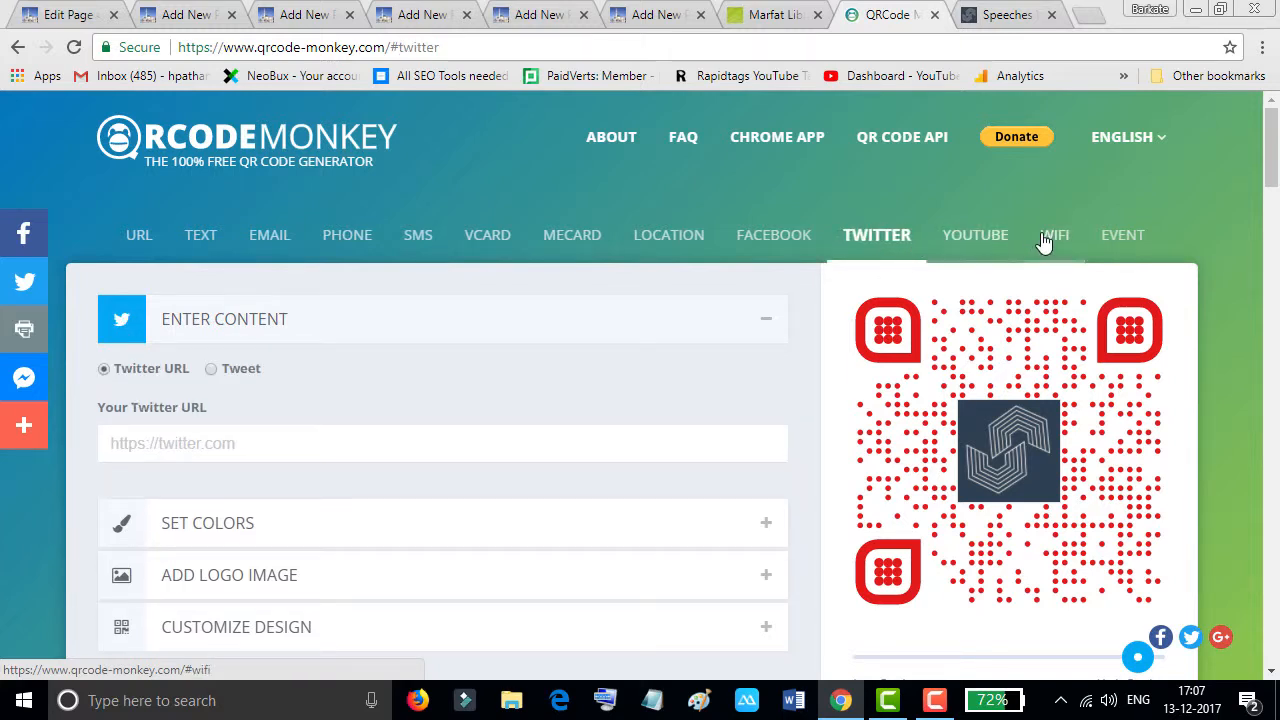
click(1048, 234)
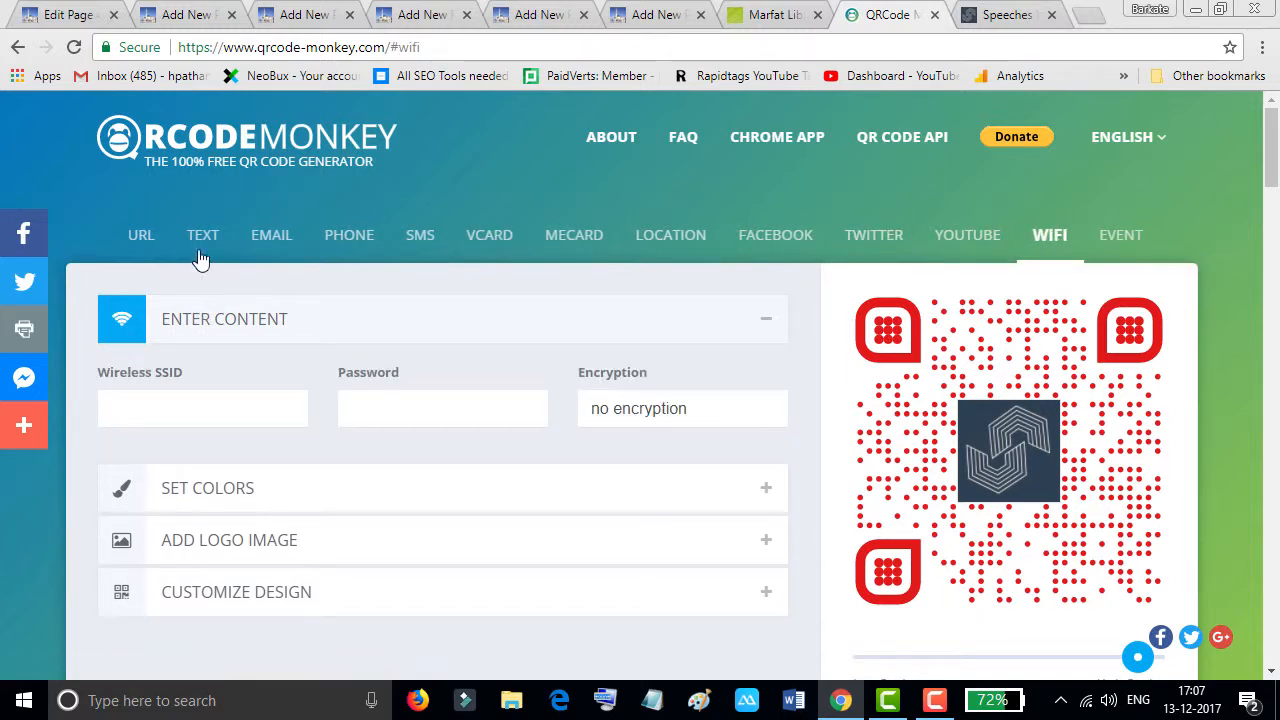
click(204, 234)
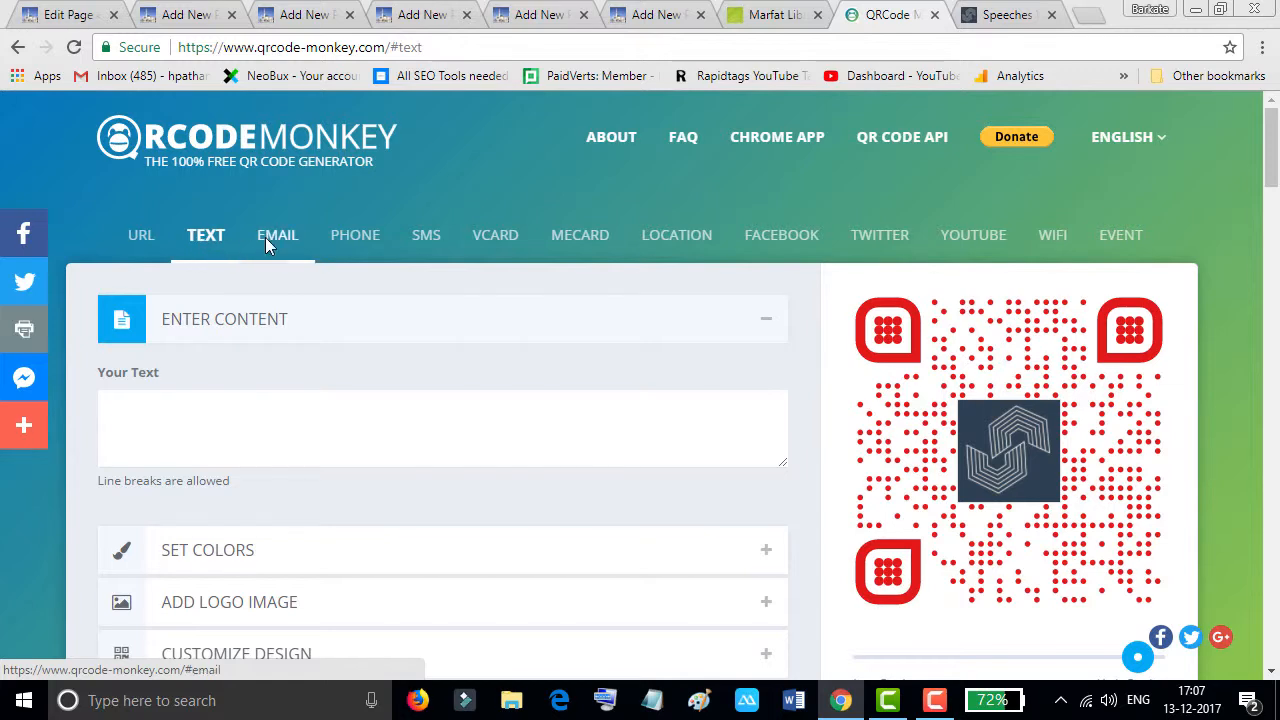
click(424, 234)
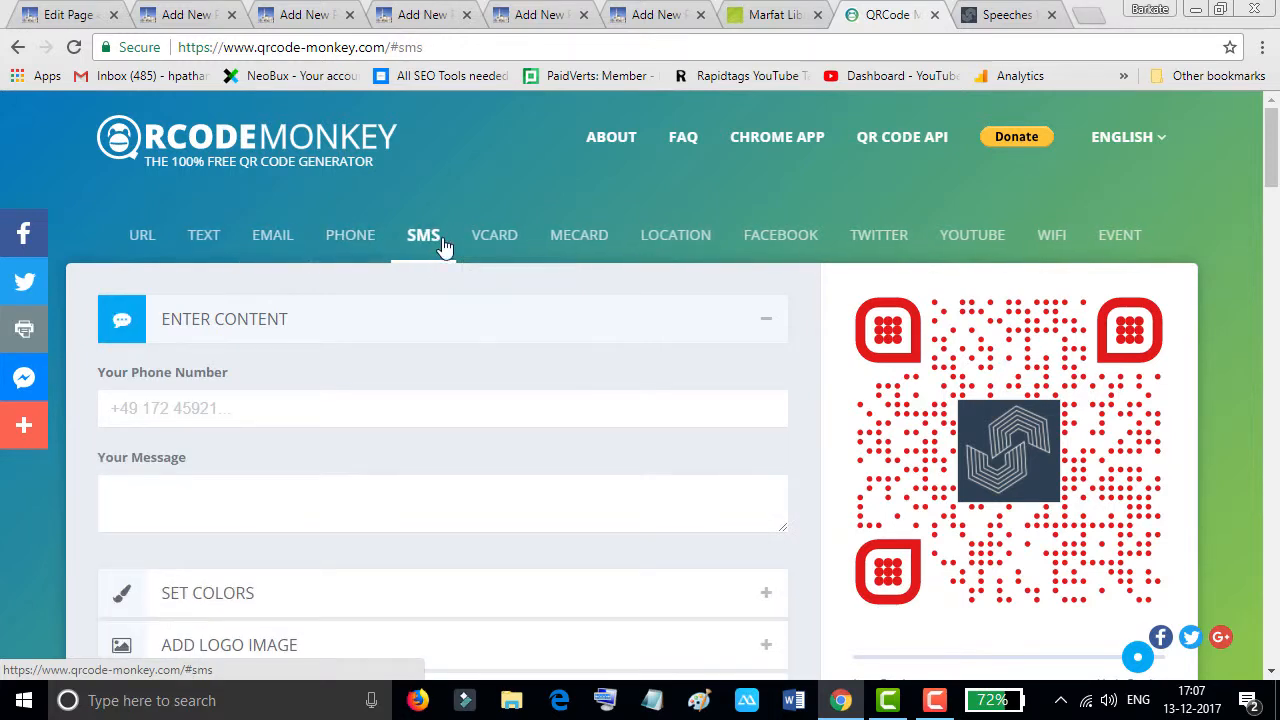
click(492, 234)
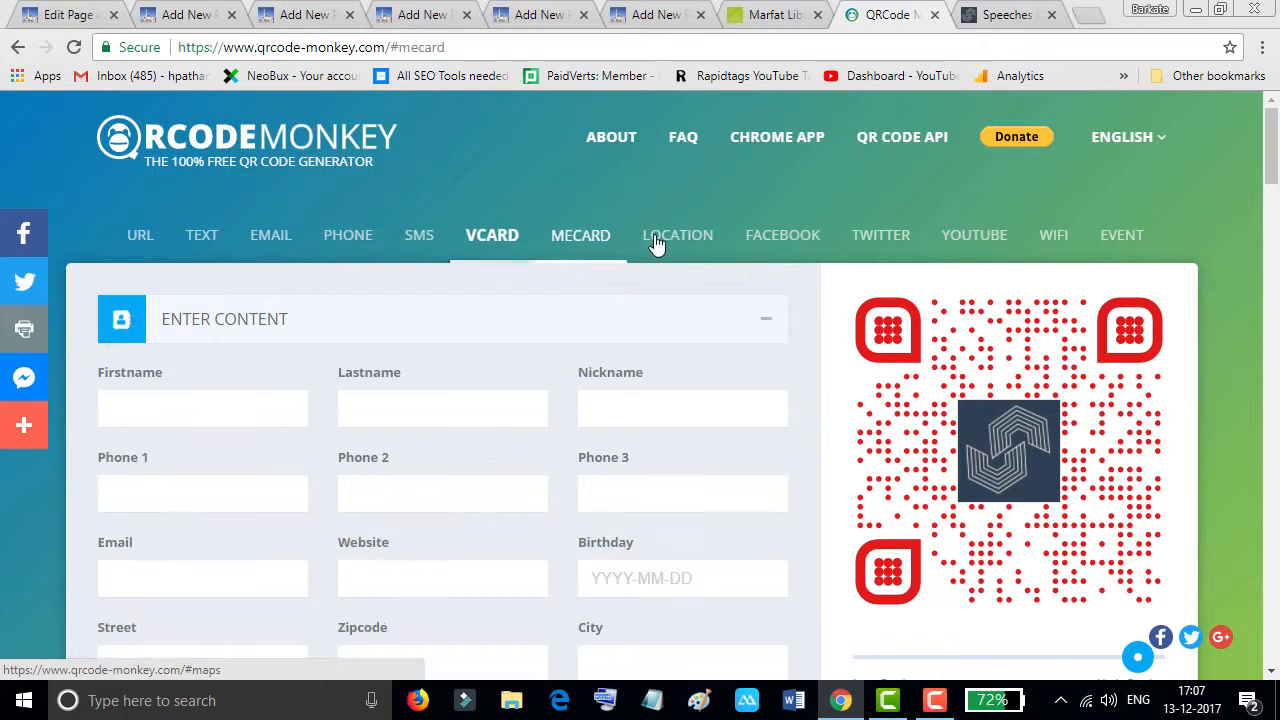
click(144, 234)
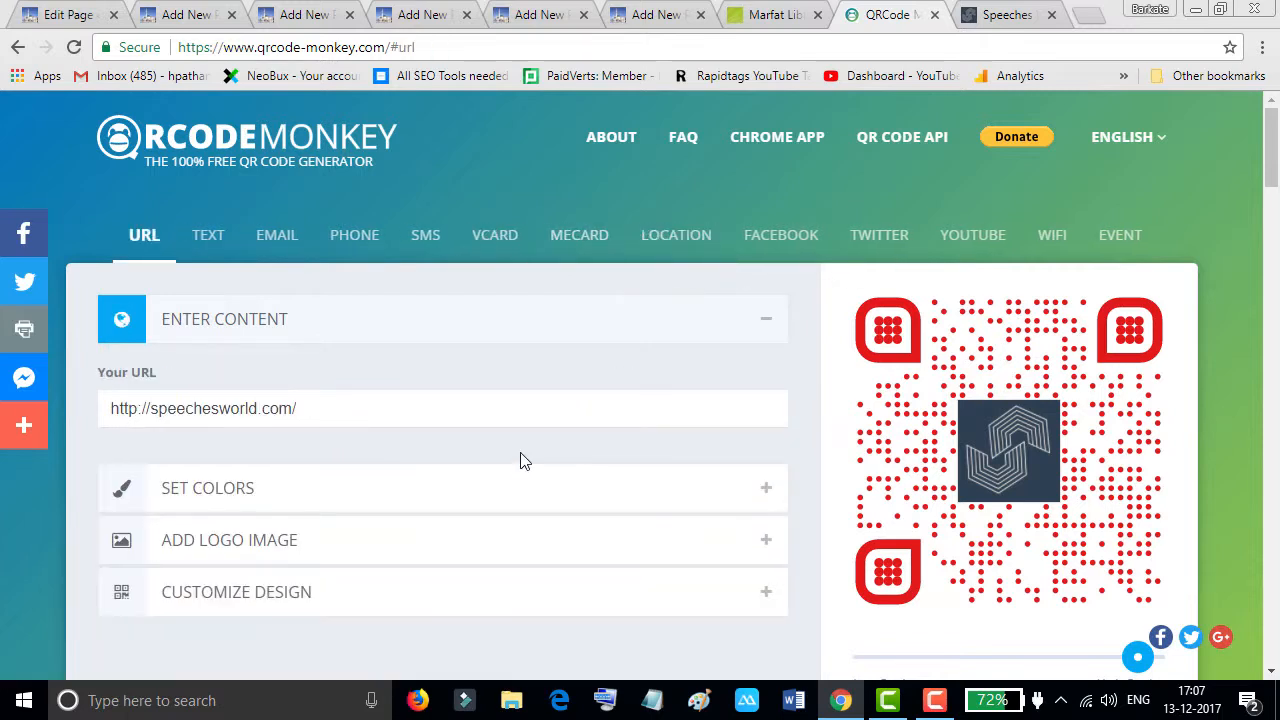